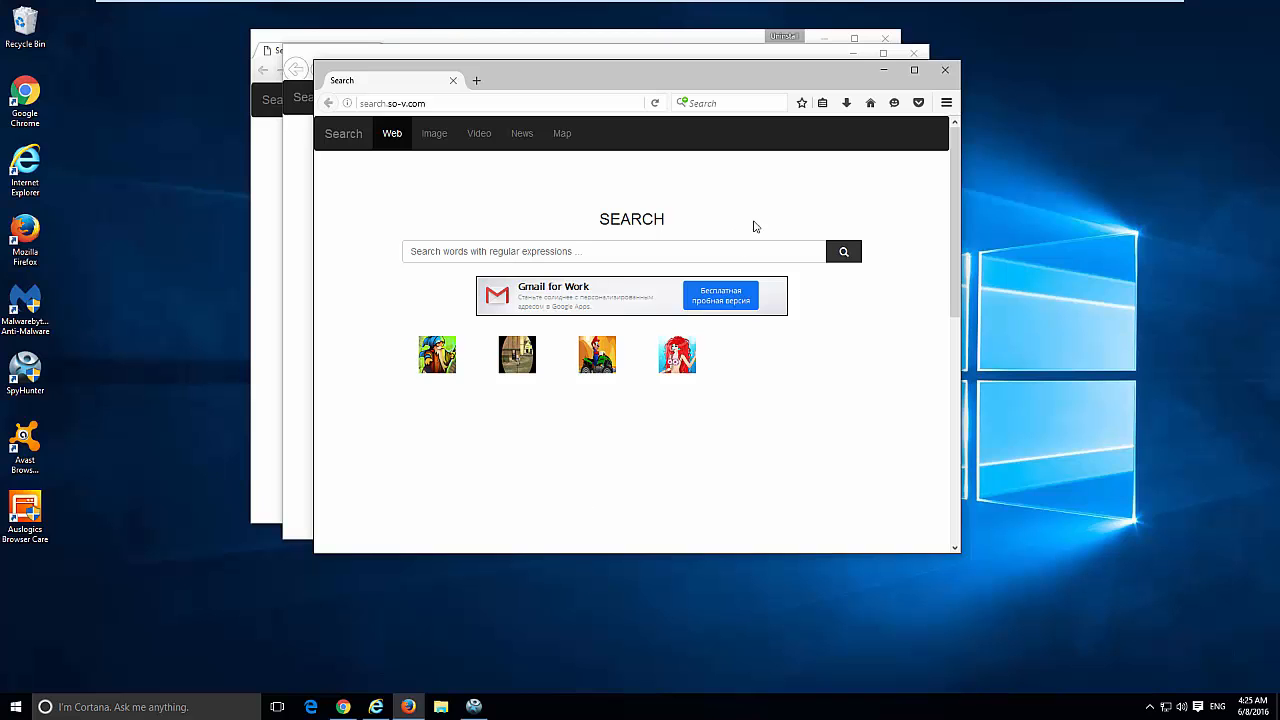
Show search.so-v.com loading in Firefox, Internet Explorer and Chrome, closing each browser window
left_click(914, 80)
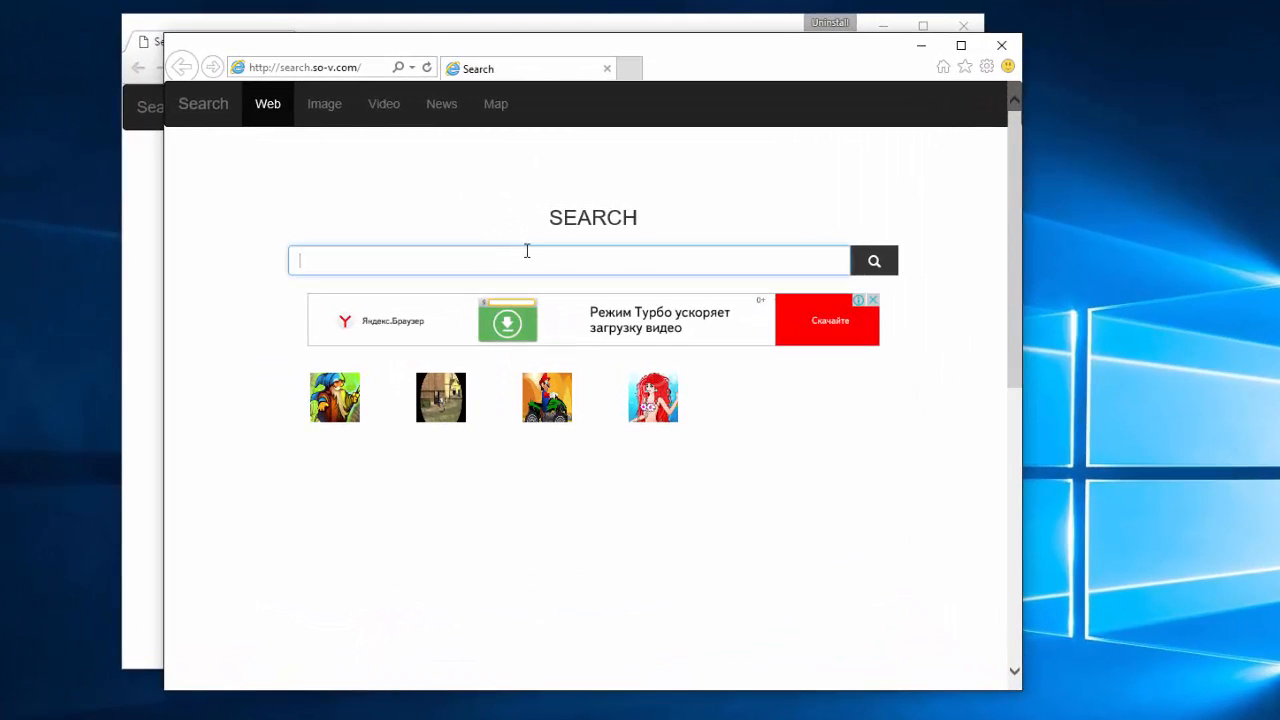
type("13")
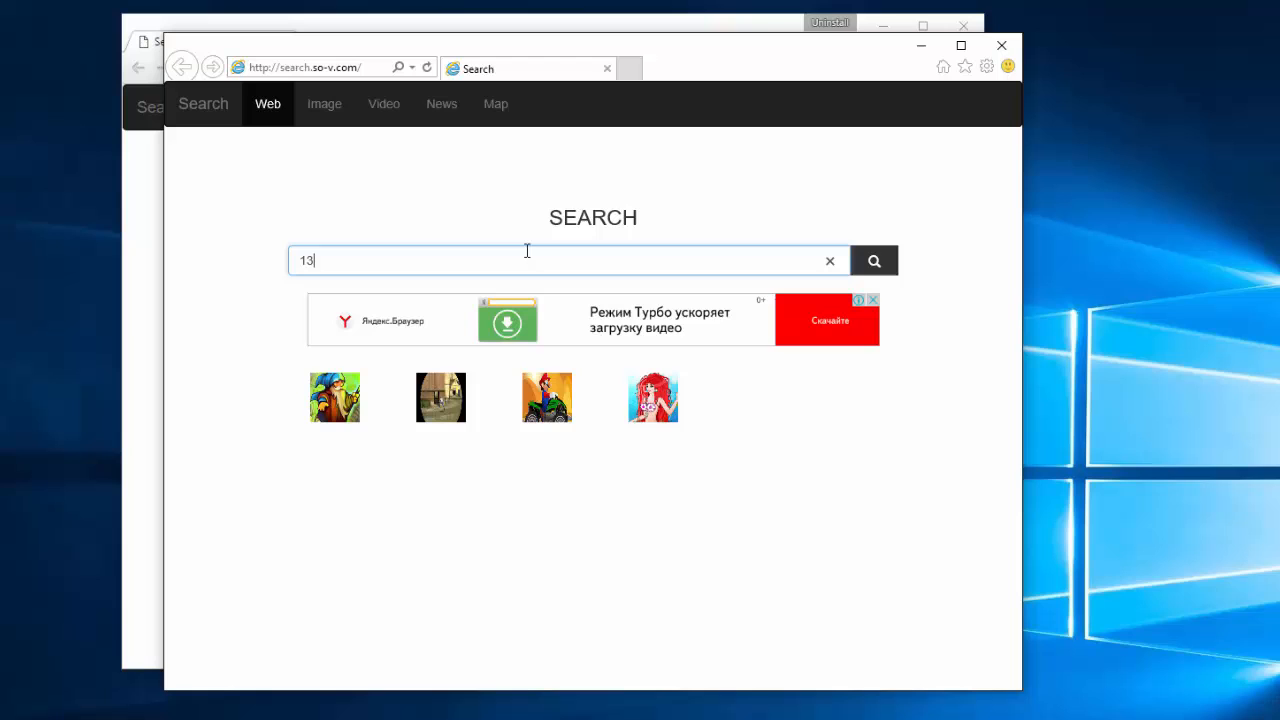
type("3")
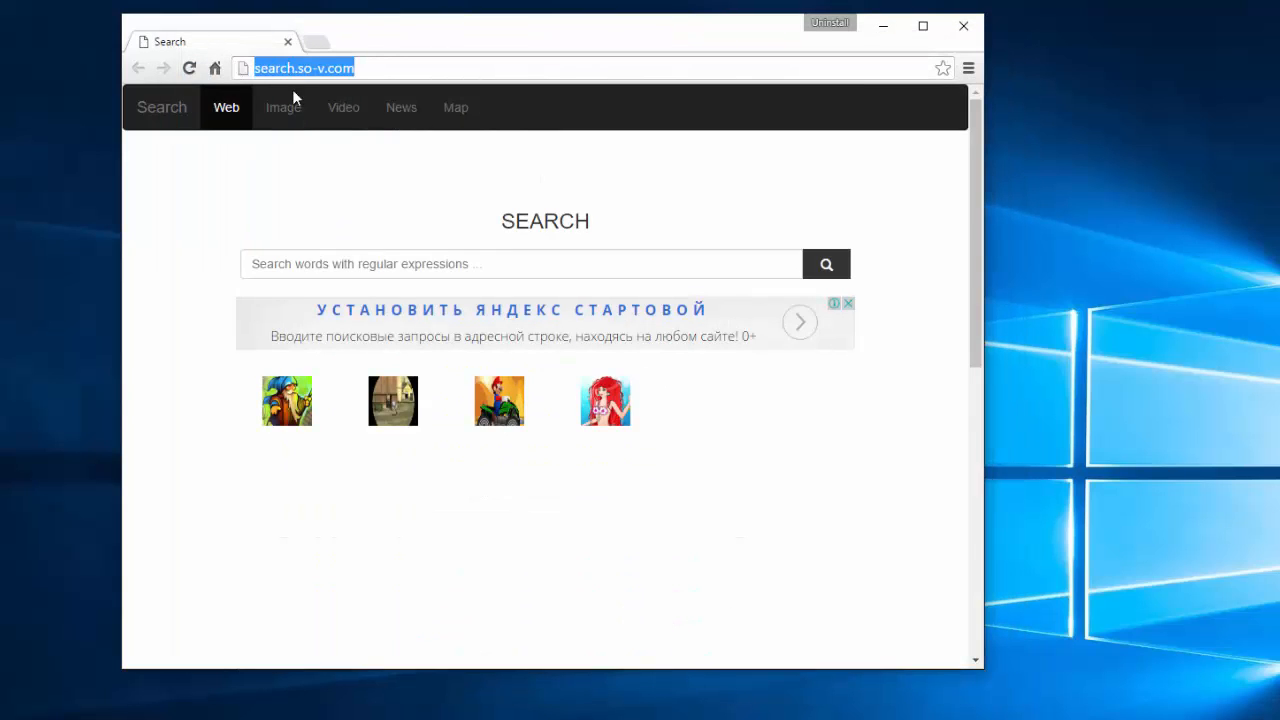
mouse_move(510, 125)
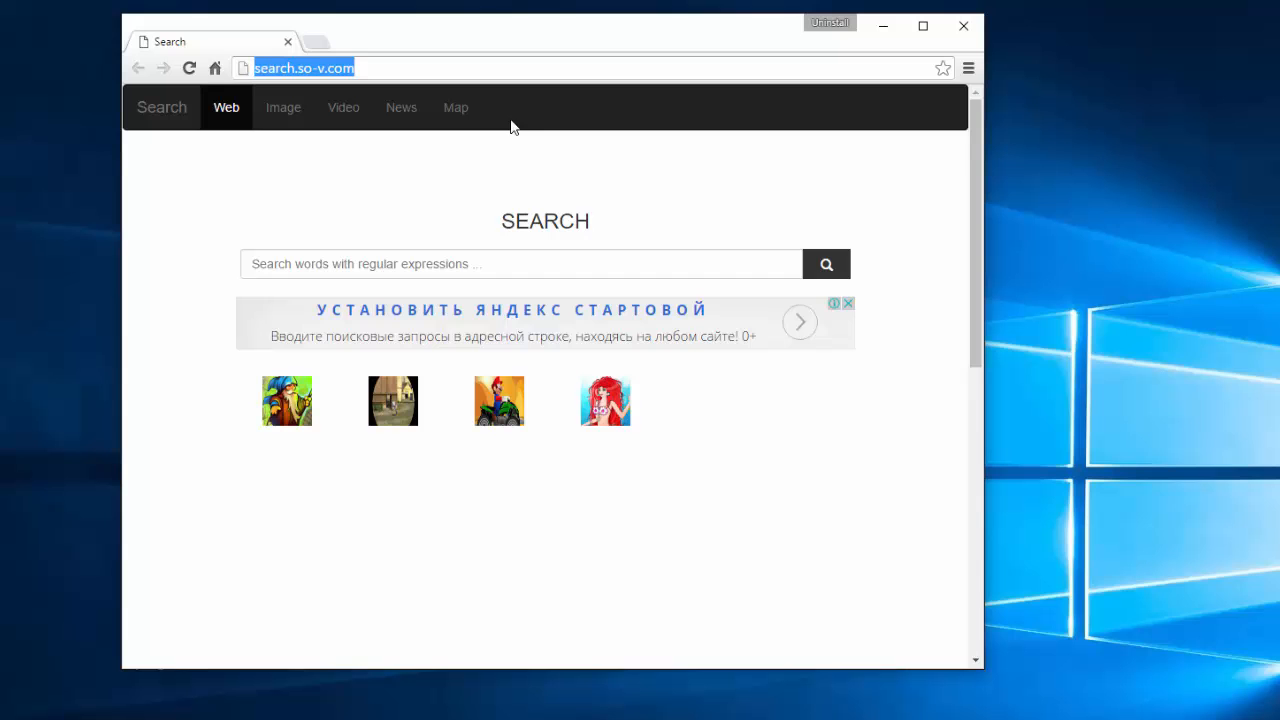
left_click(963, 26)
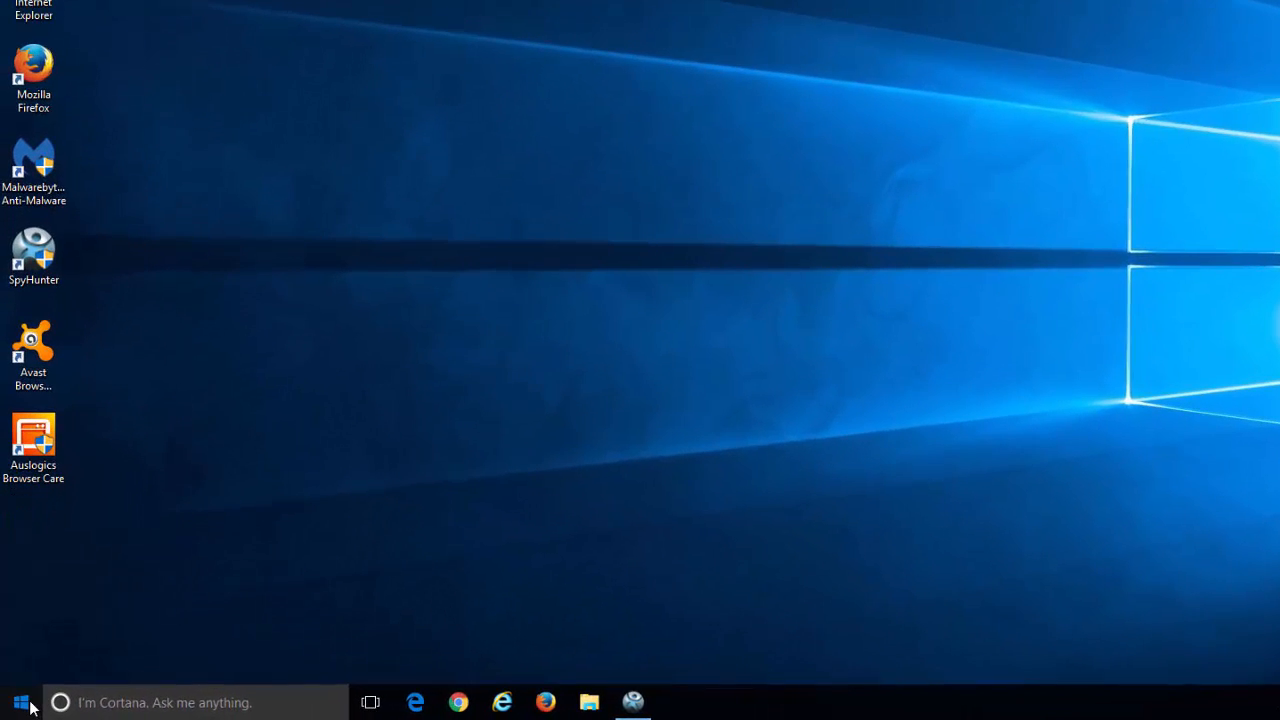
Open Programs and Features and inspect Firefox 46.0.1, Visual C++ 2008, Auslogics Browser Care and SpyHunter 4
left_click(20, 702)
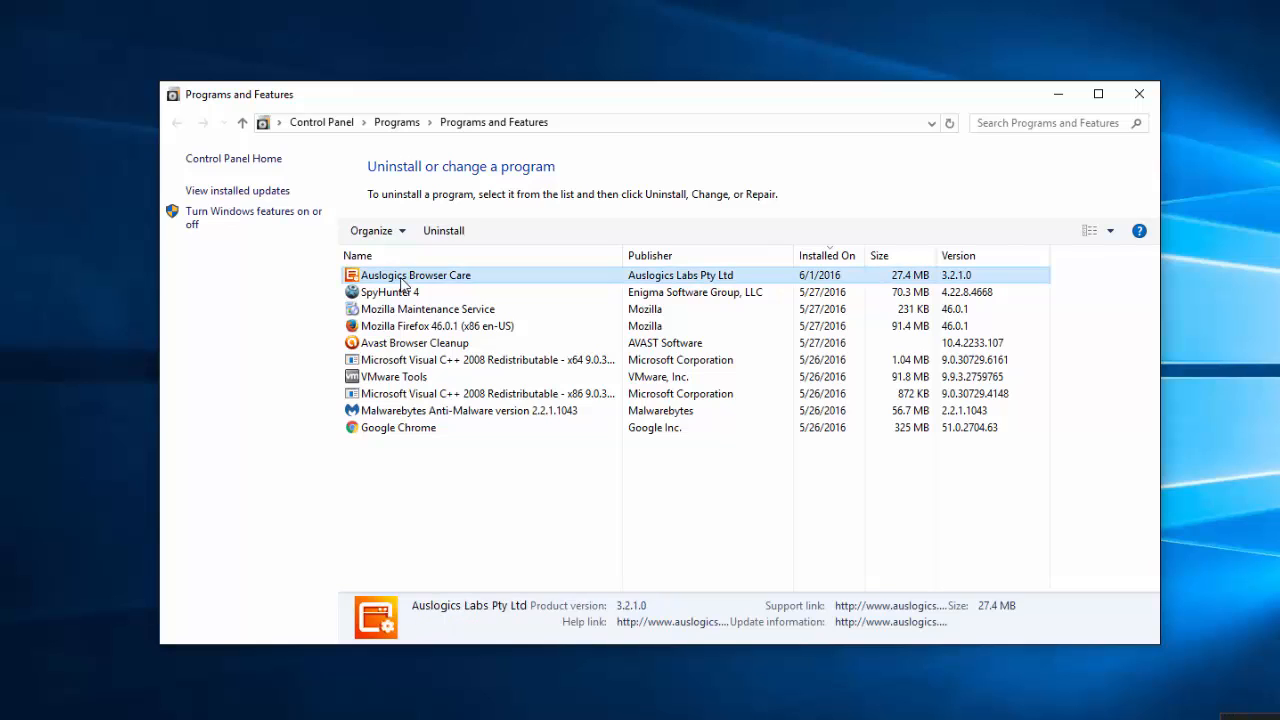
left_click(437, 325)
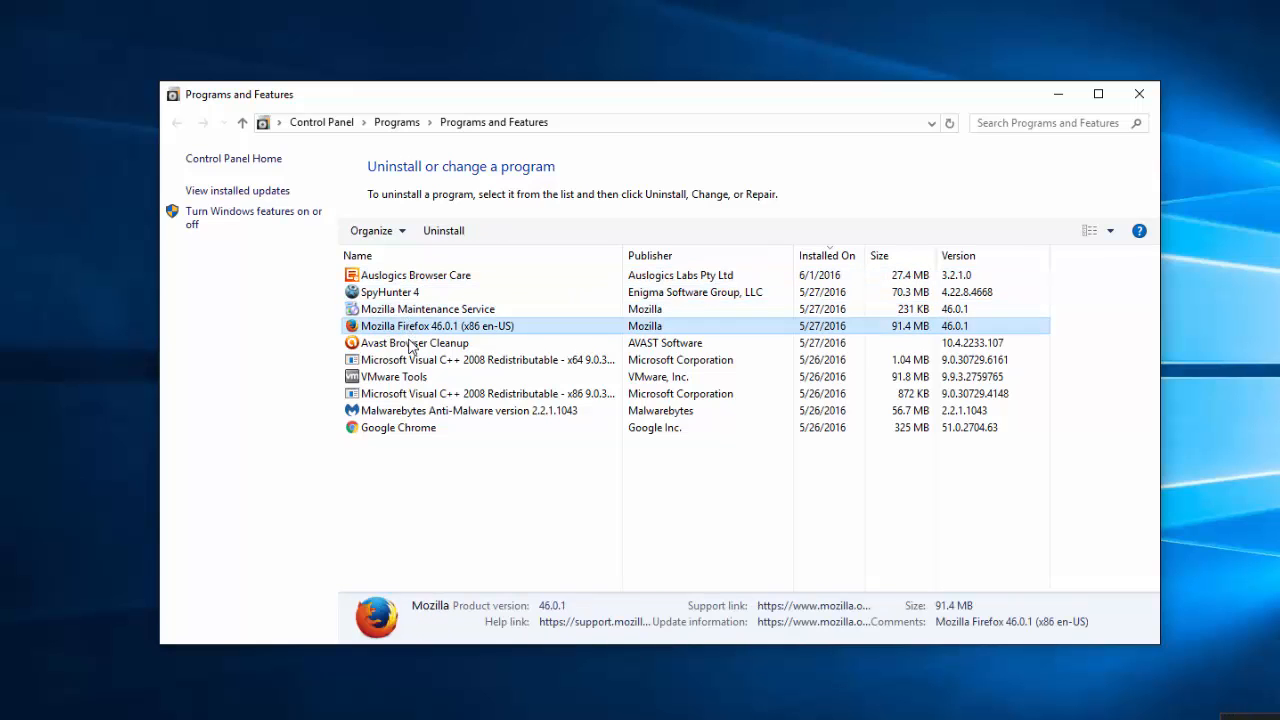
left_click(485, 359)
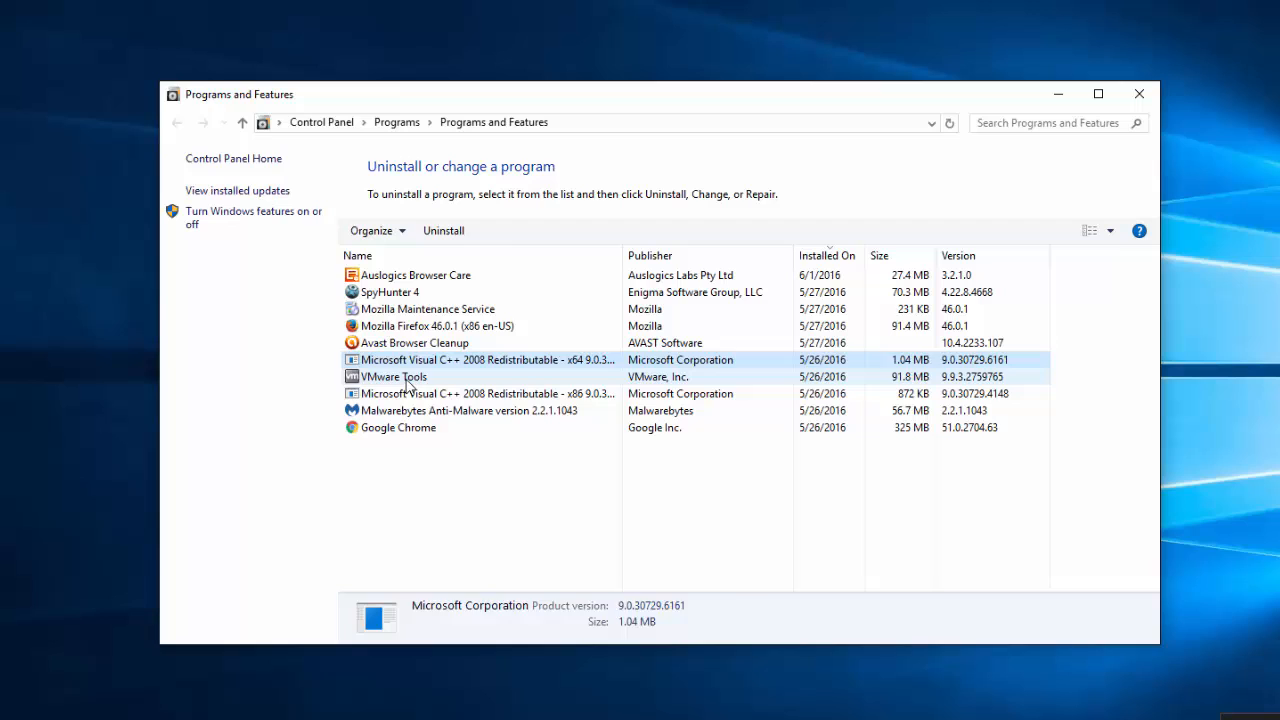
left_click(398, 427)
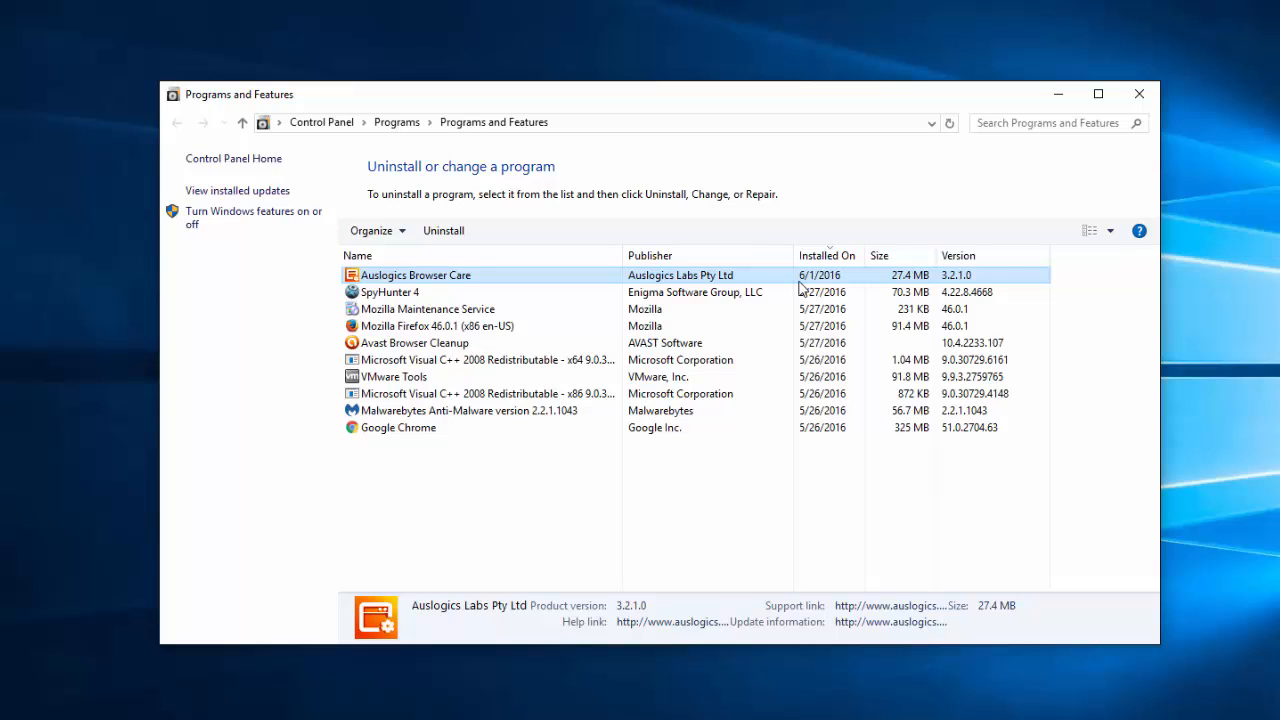
left_click(391, 292)
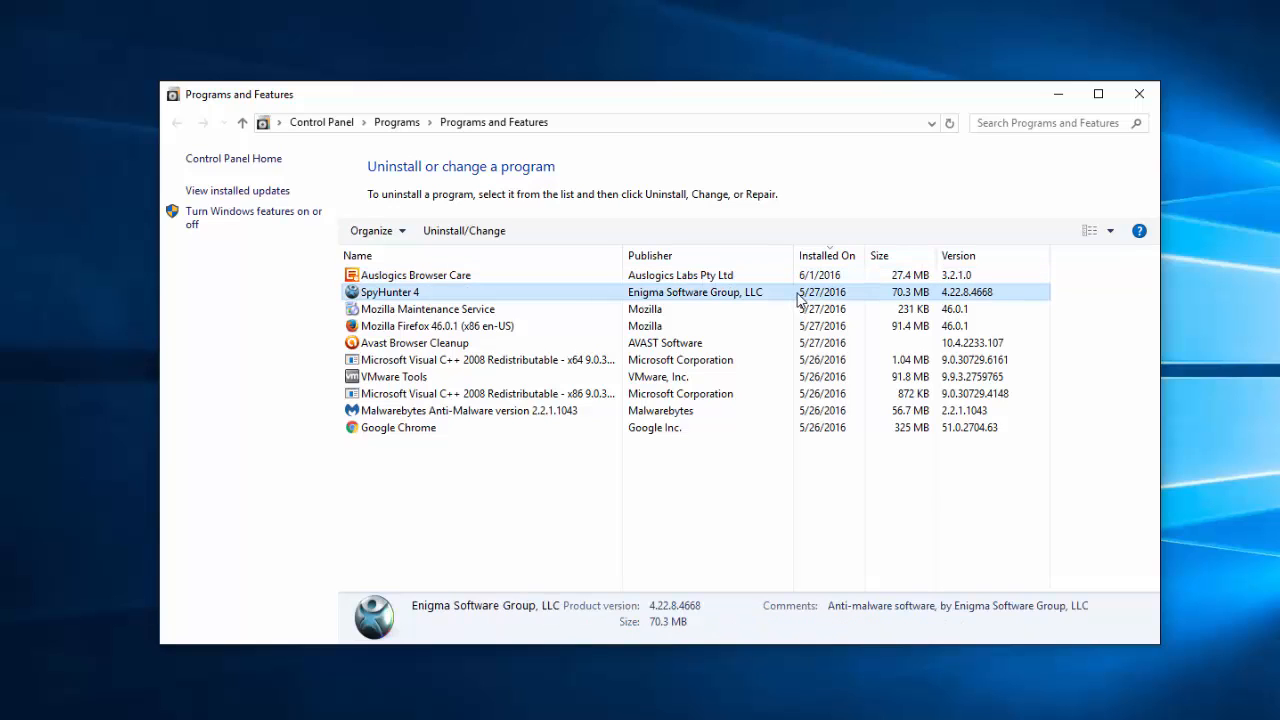
mouse_move(1139, 93)
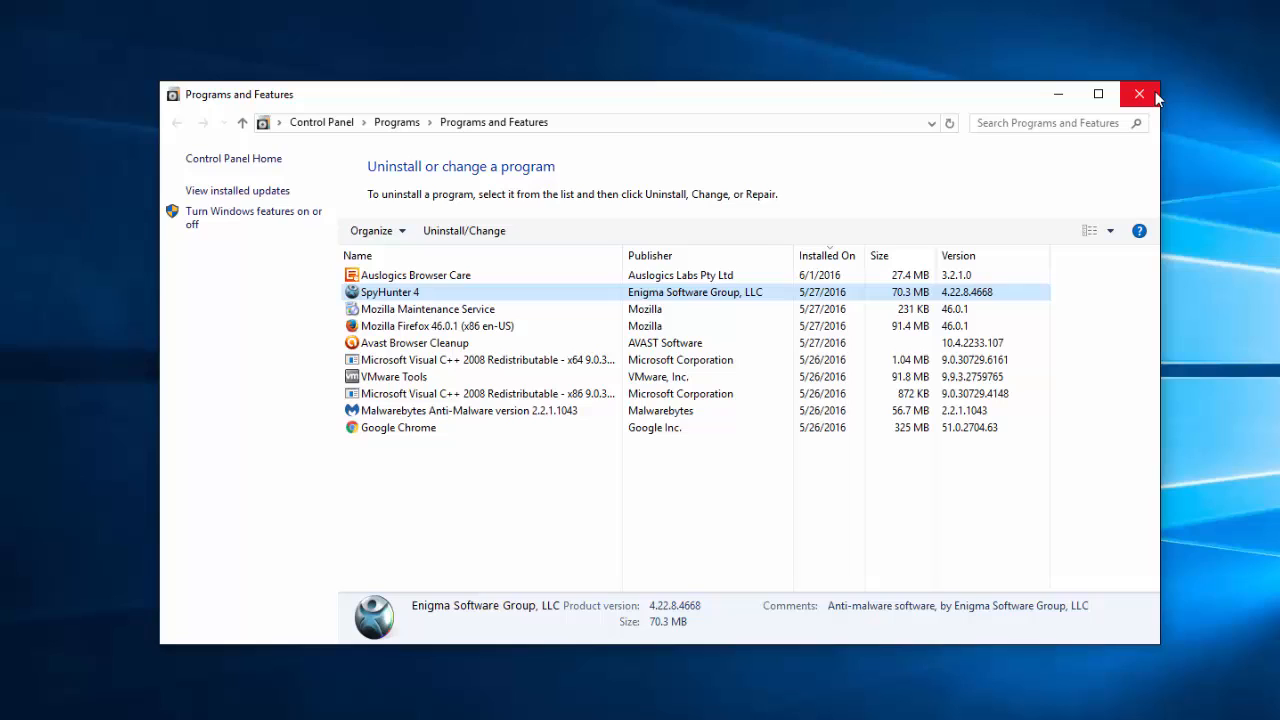
mouse_move(1139, 93)
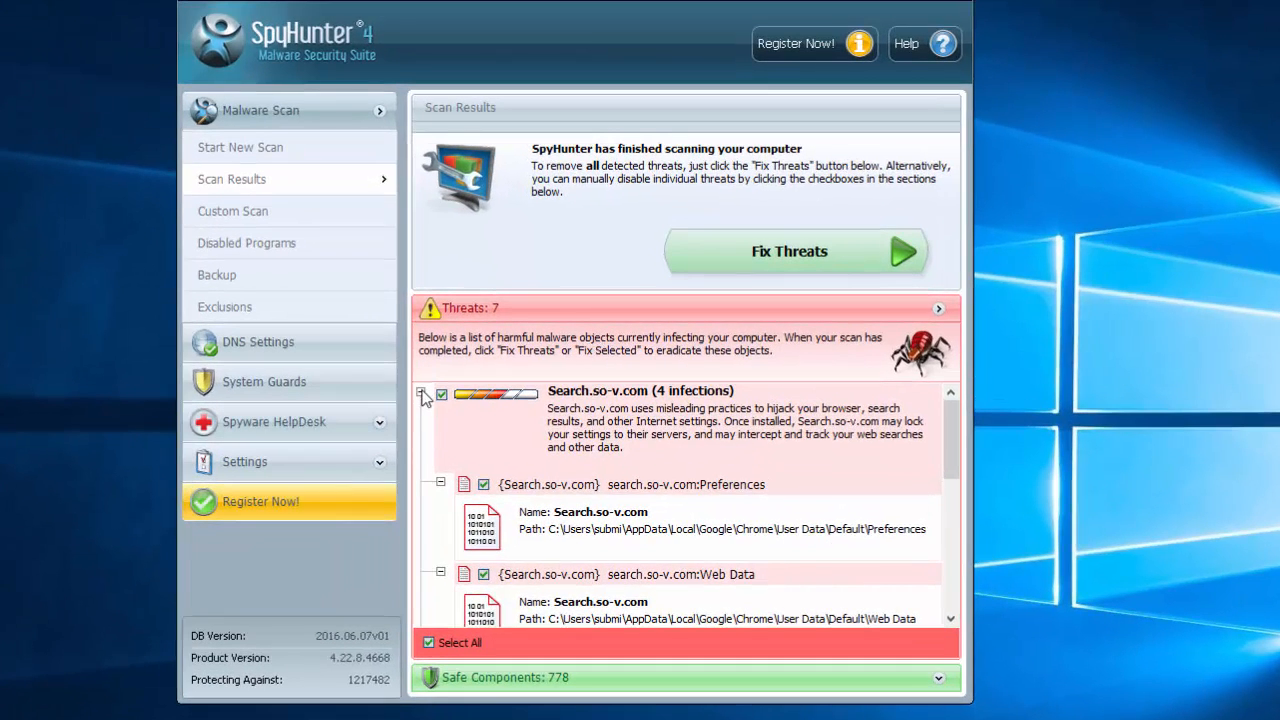
Collapse and re-expand the Search.so-v.com threat and scroll through SpyHunter's seven detections
left_click(421, 393)
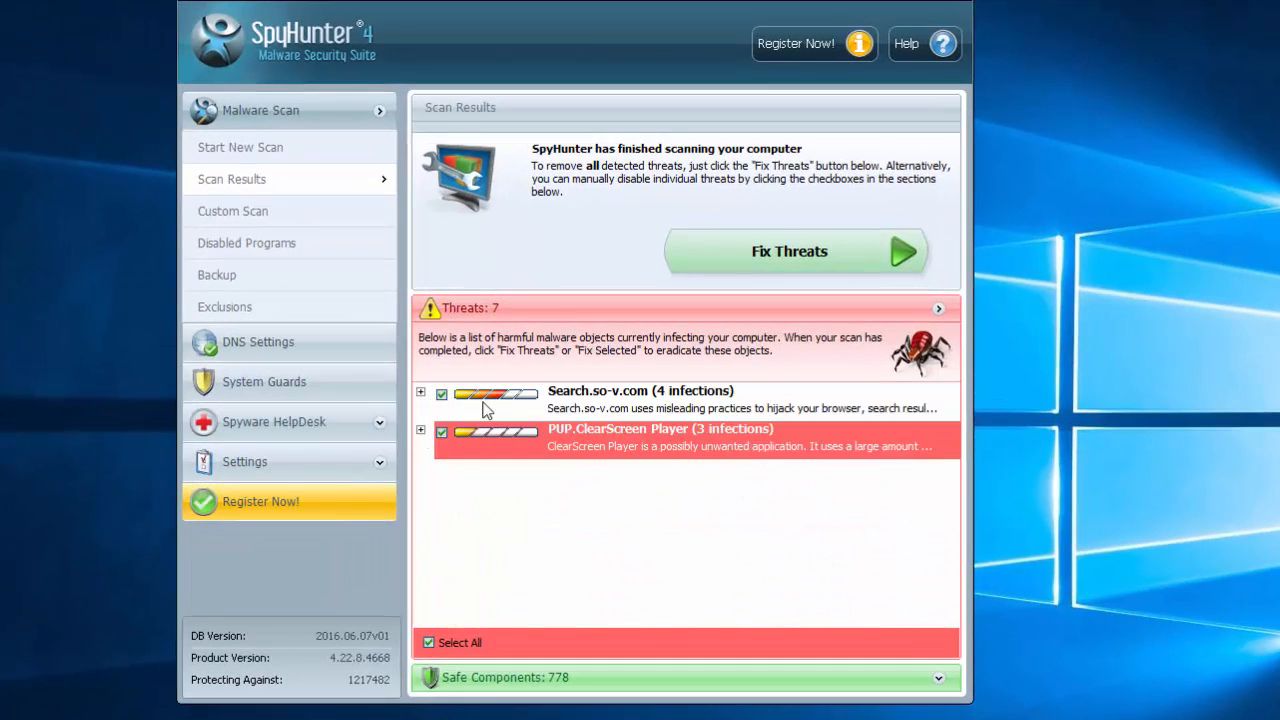
left_click(420, 391)
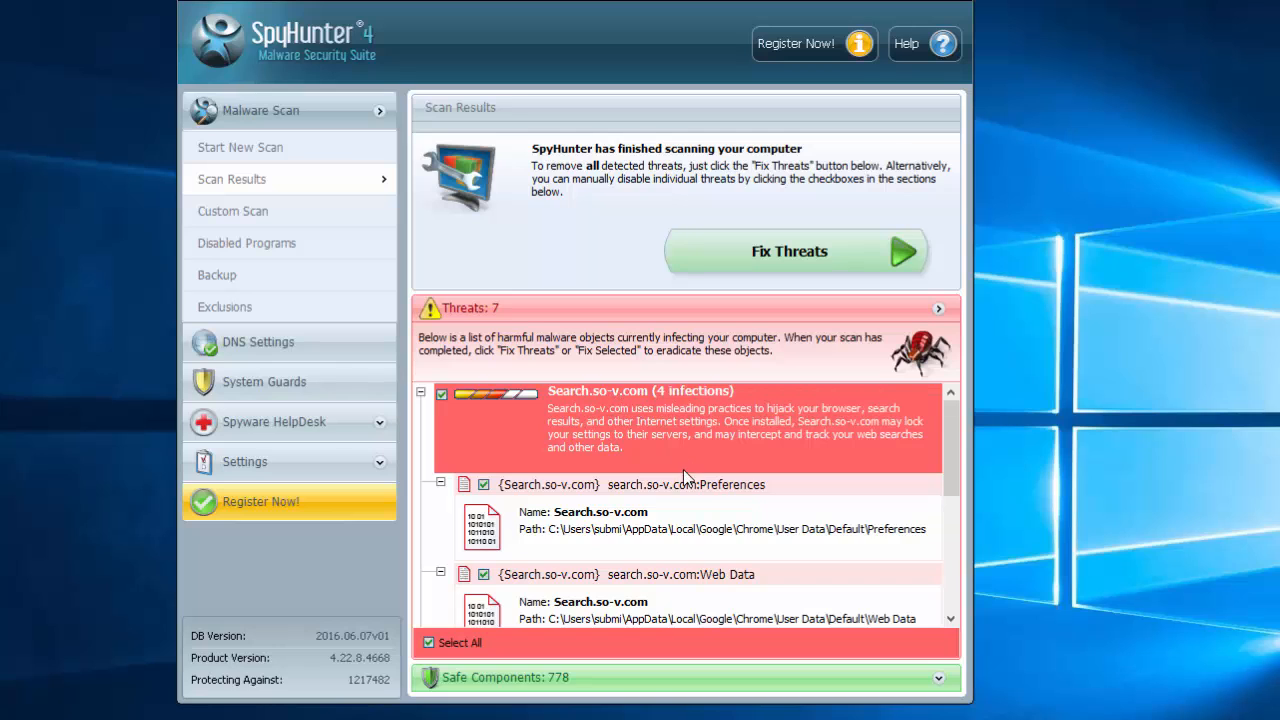
scroll("down", 3)
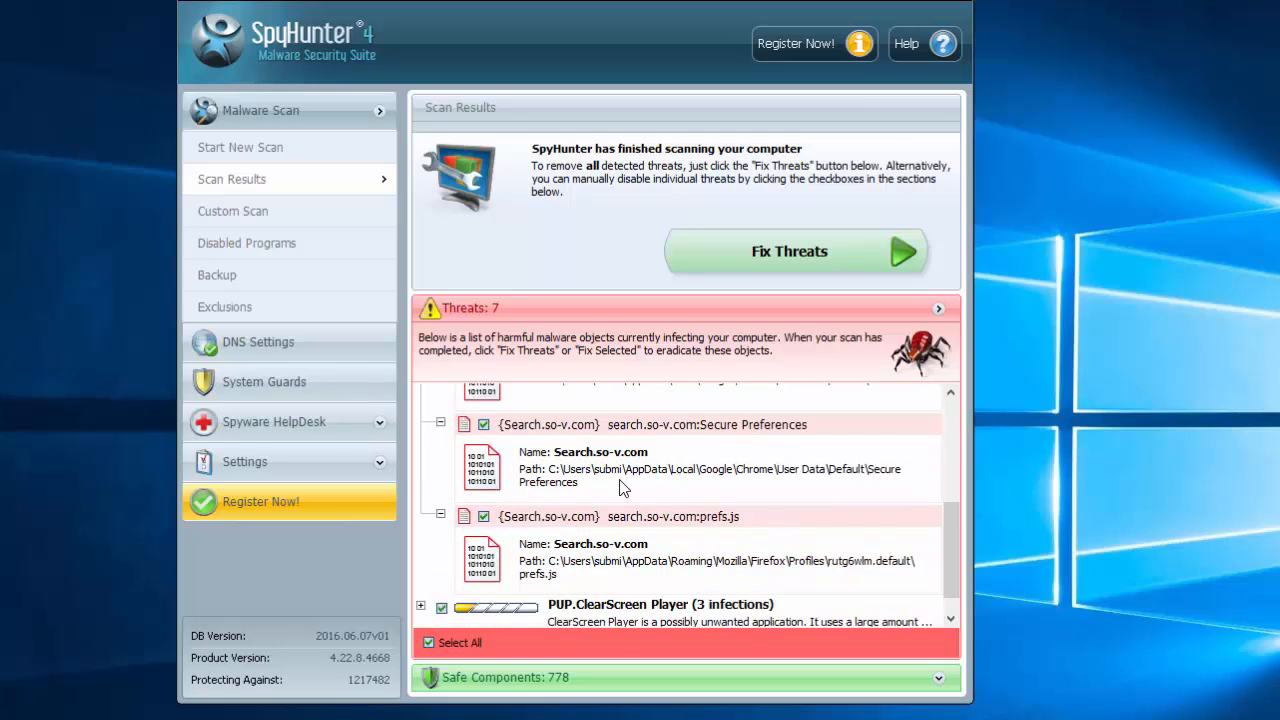
scroll("up", 3)
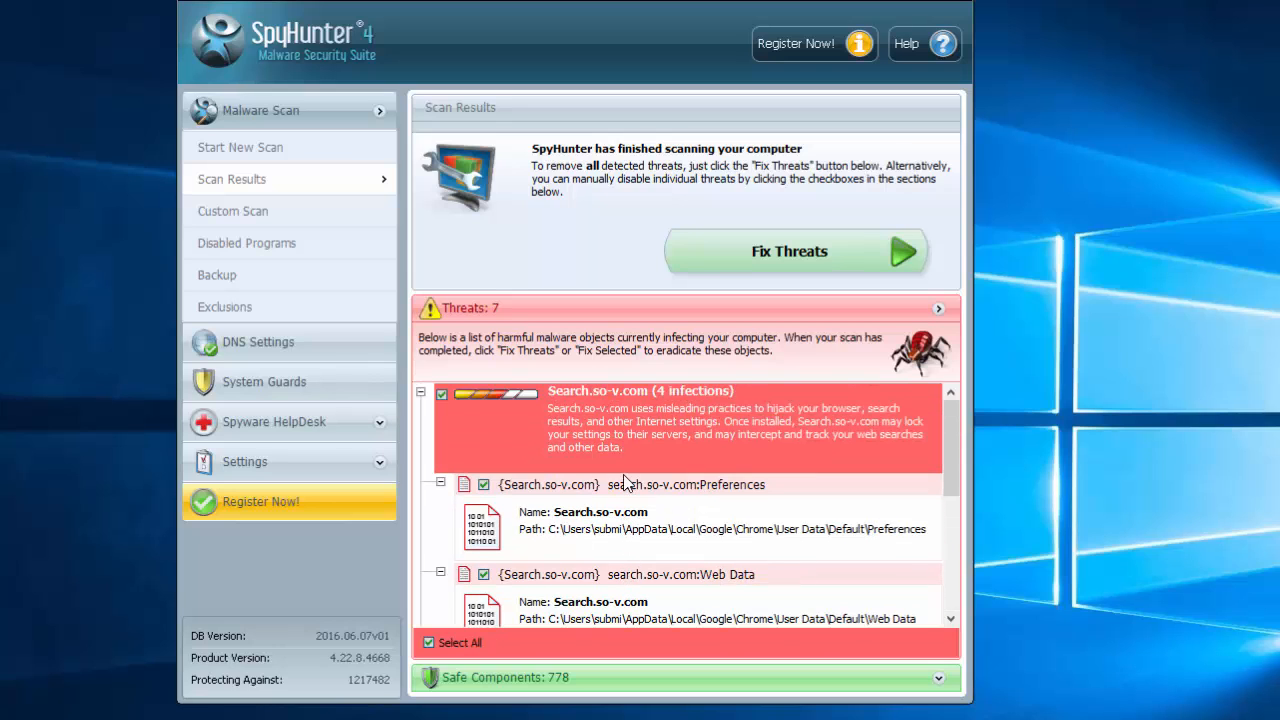
scroll("down", 3)
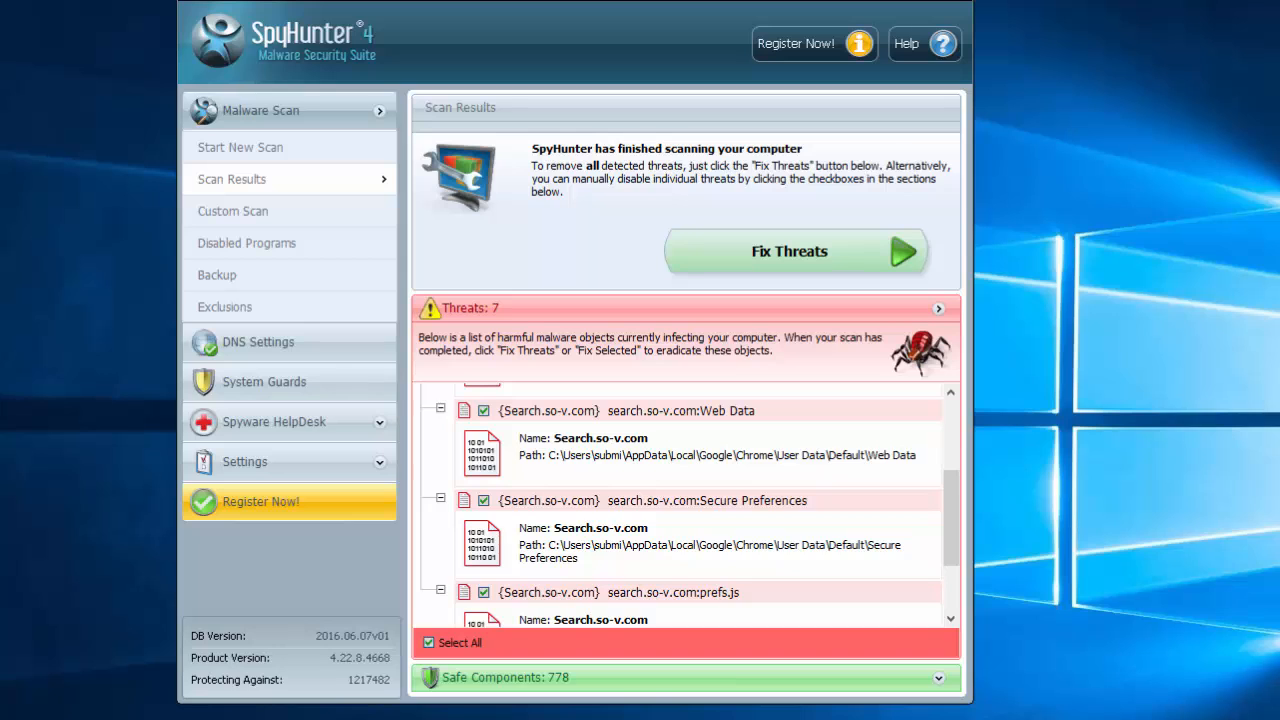
scroll("up", 3)
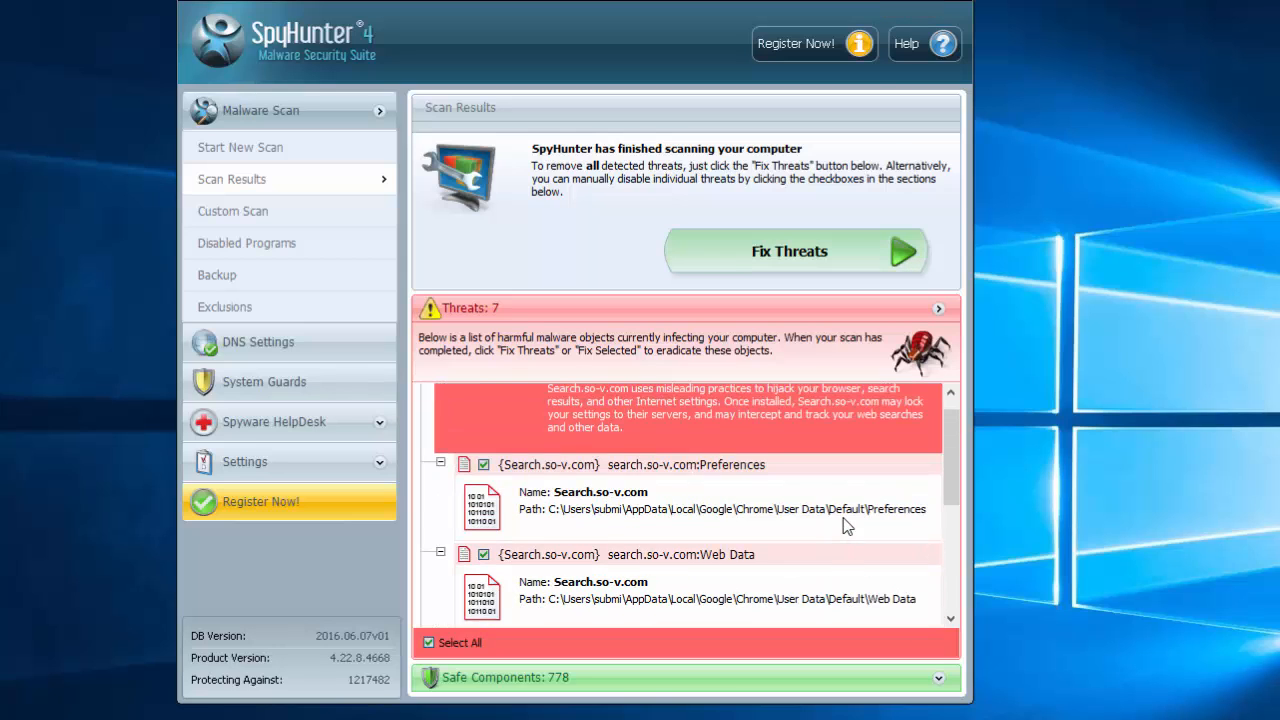
scroll("up", 3)
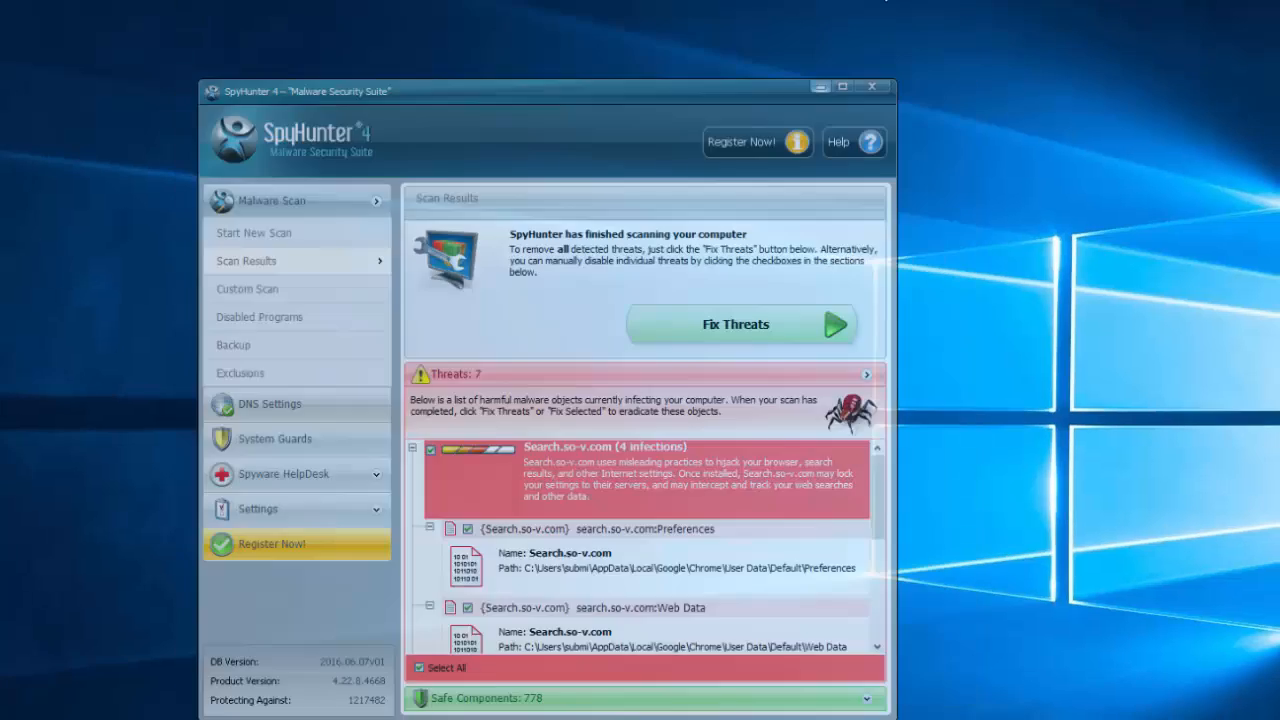
Close SpyHunter and open the context menu of the Auslogics Browser Care desktop shortcut
left_click(871, 87)
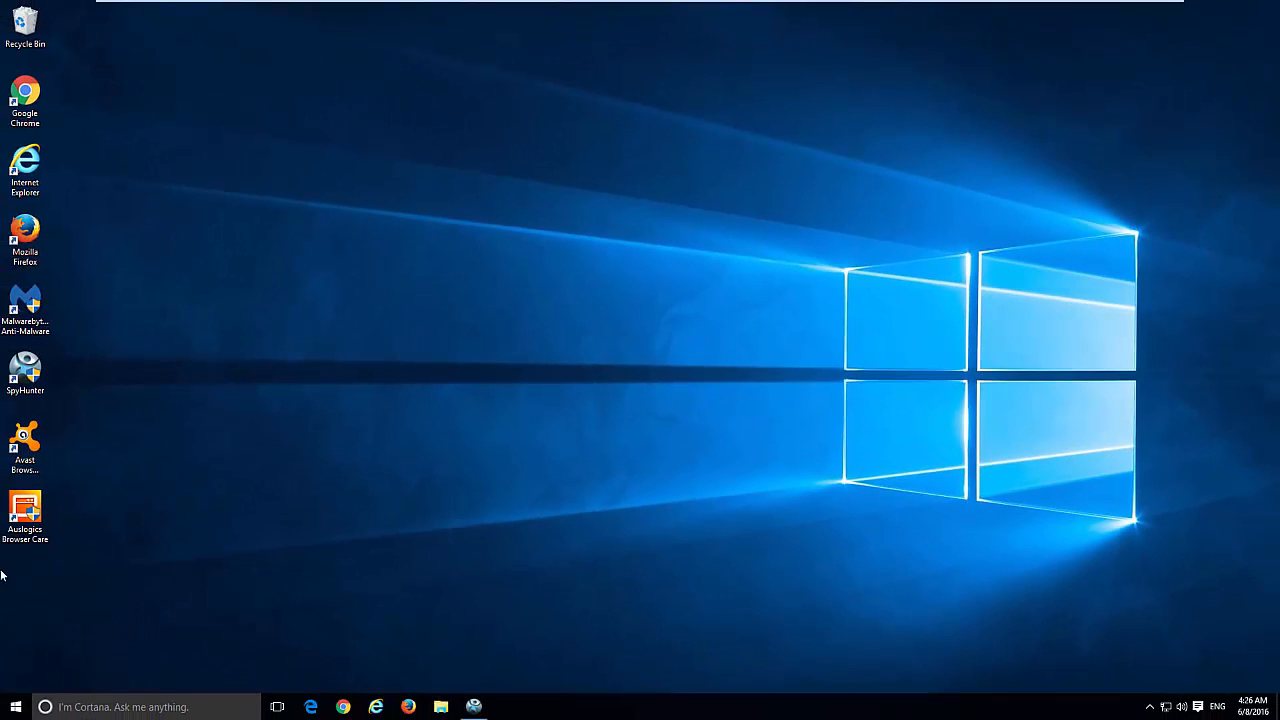
left_click(25, 510)
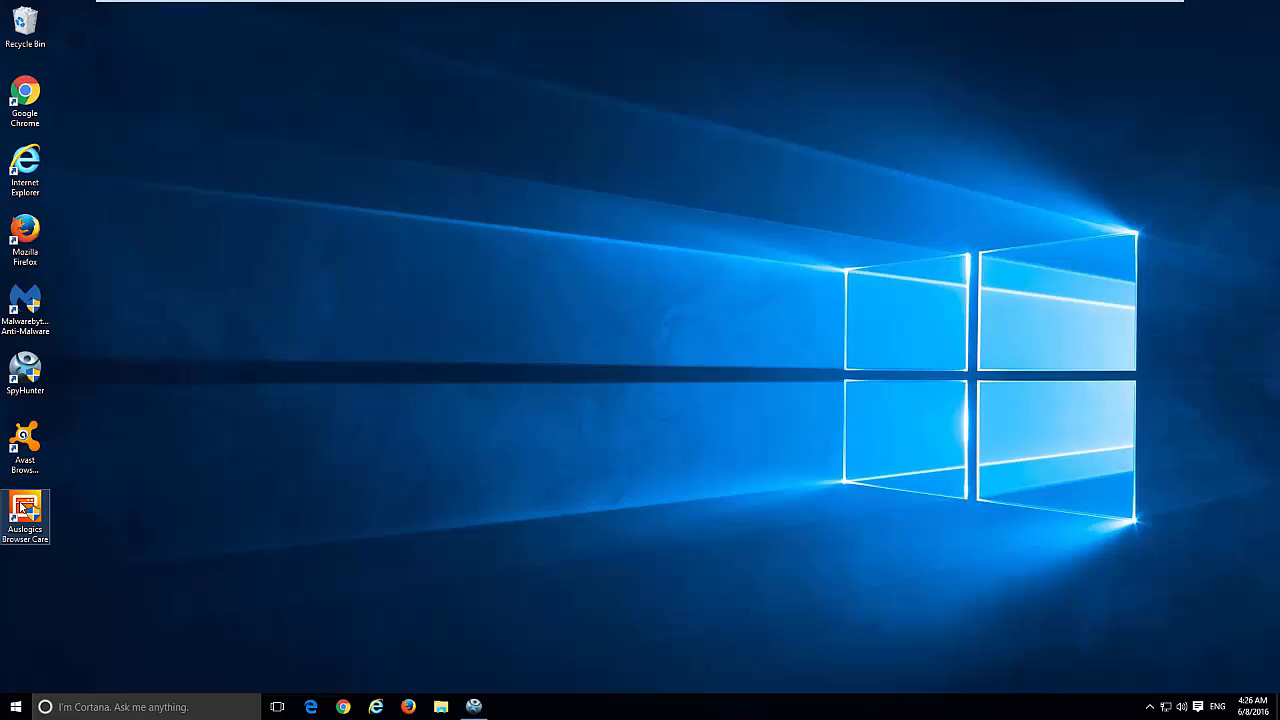
right_click(25, 450)
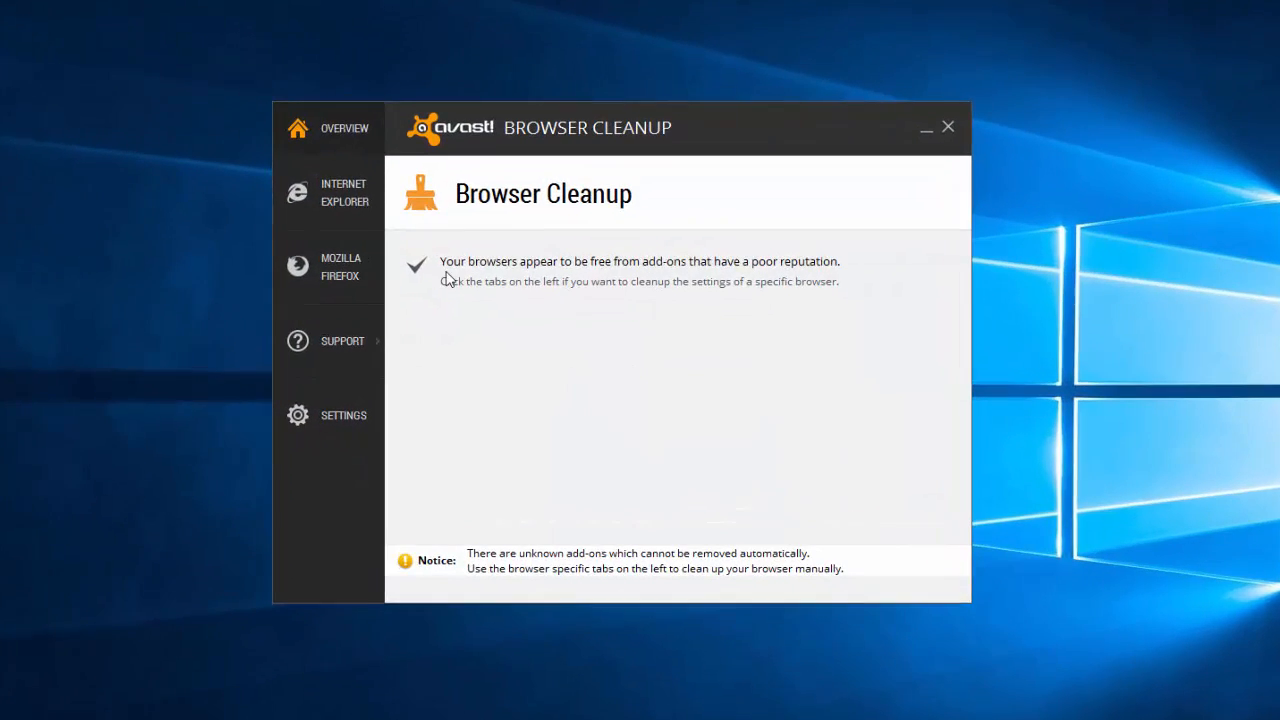
Reset Internet Explorer's and Firefox's home page and search provider in Avast Browser Cleanup
left_click(329, 192)
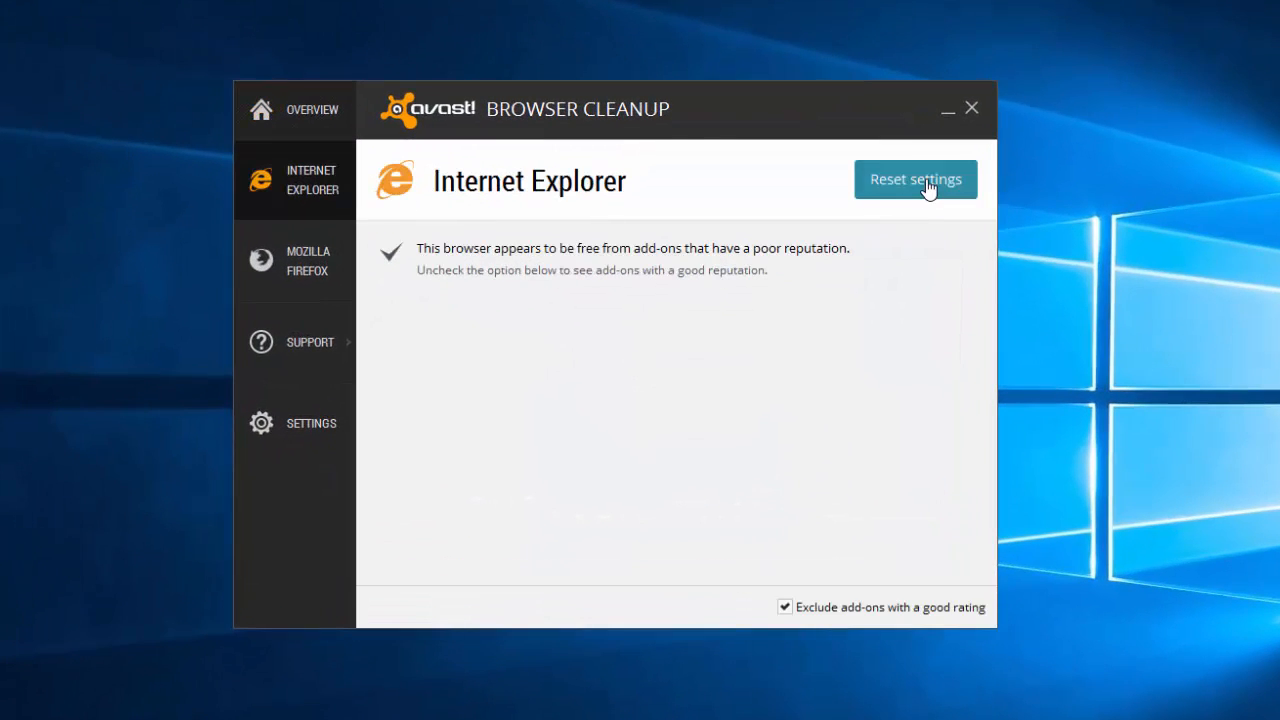
left_click(914, 179)
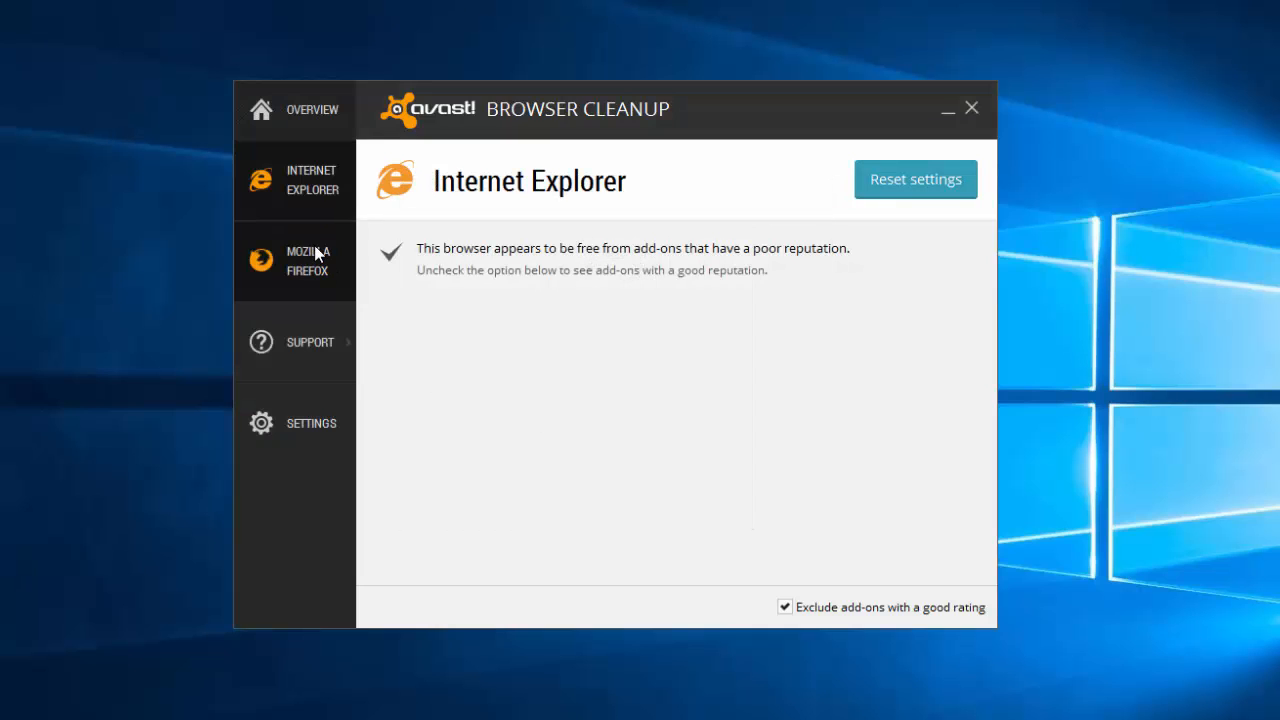
left_click(914, 179)
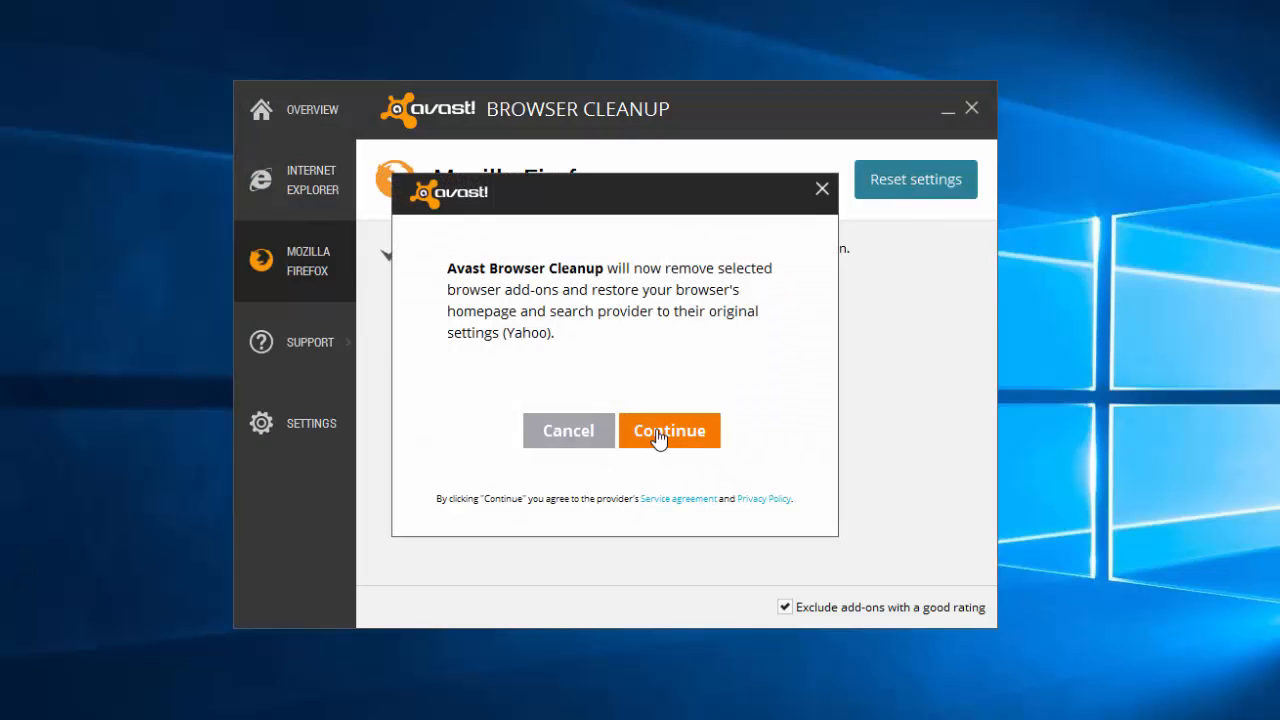
left_click(669, 430)
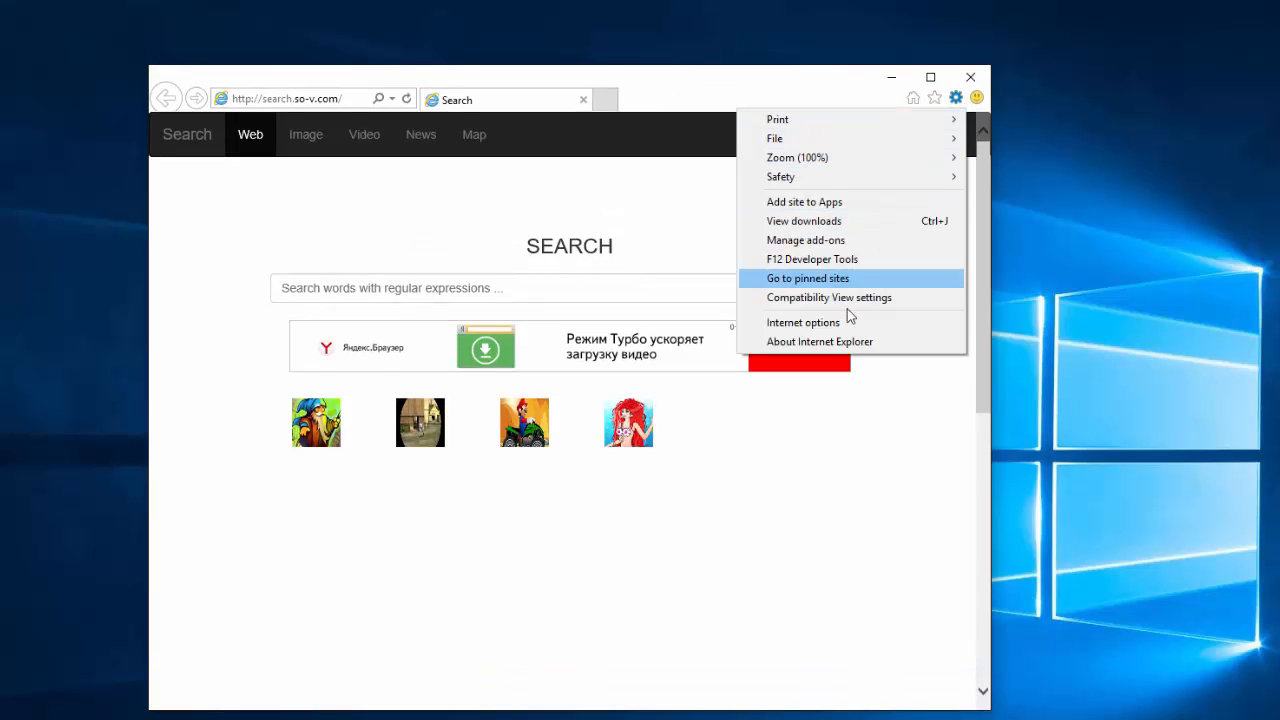
Confirm Internet Explorer's home page is about:Tabs and dismiss the search provider notice
left_click(803, 321)
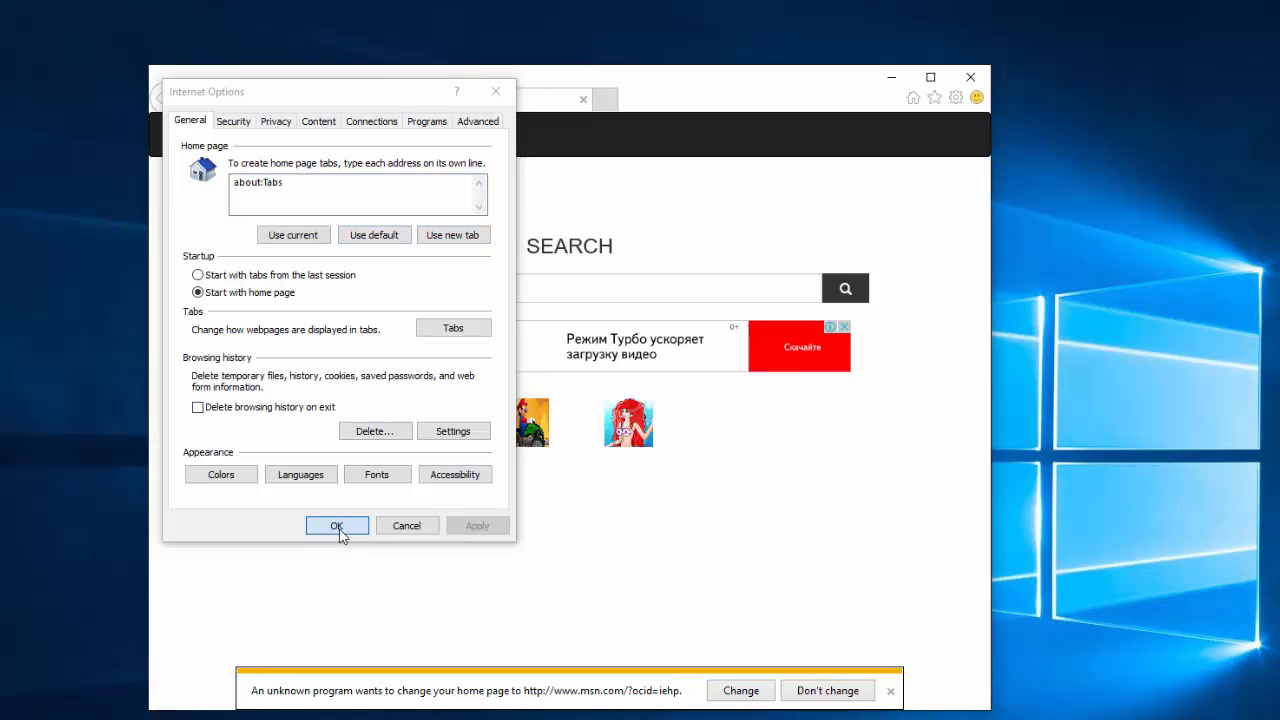
left_click(336, 525)
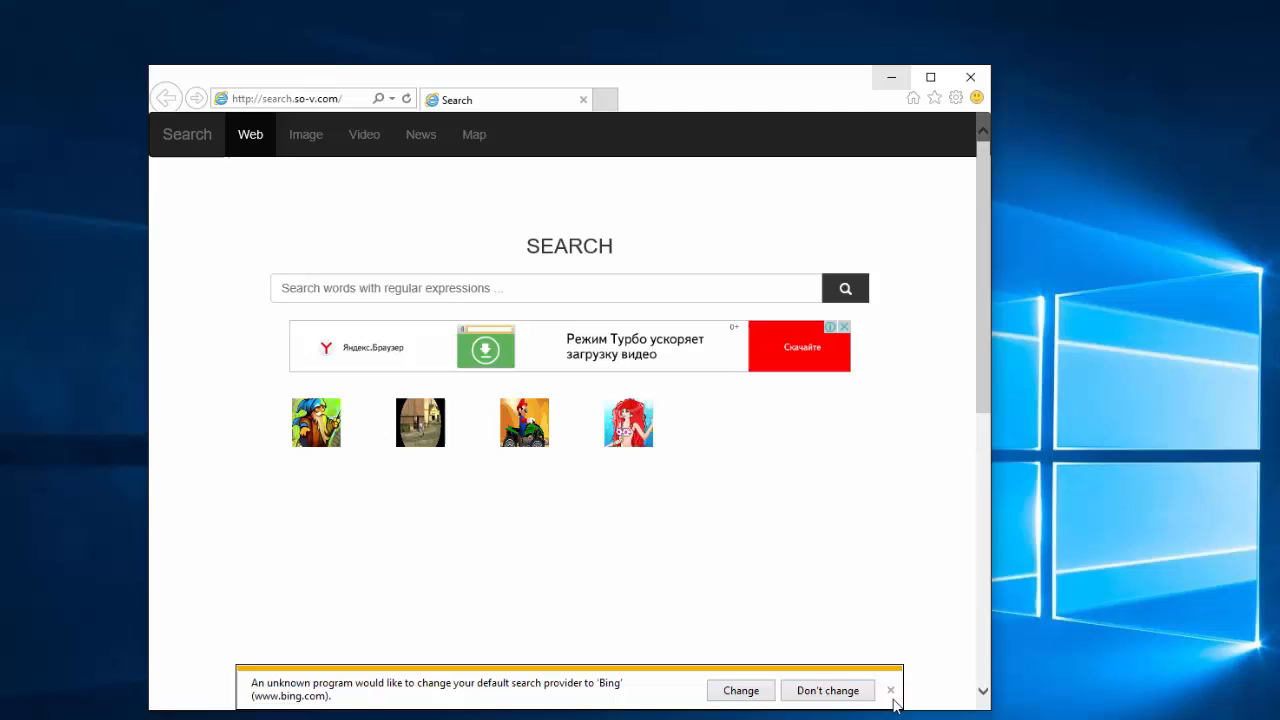
left_click(955, 97)
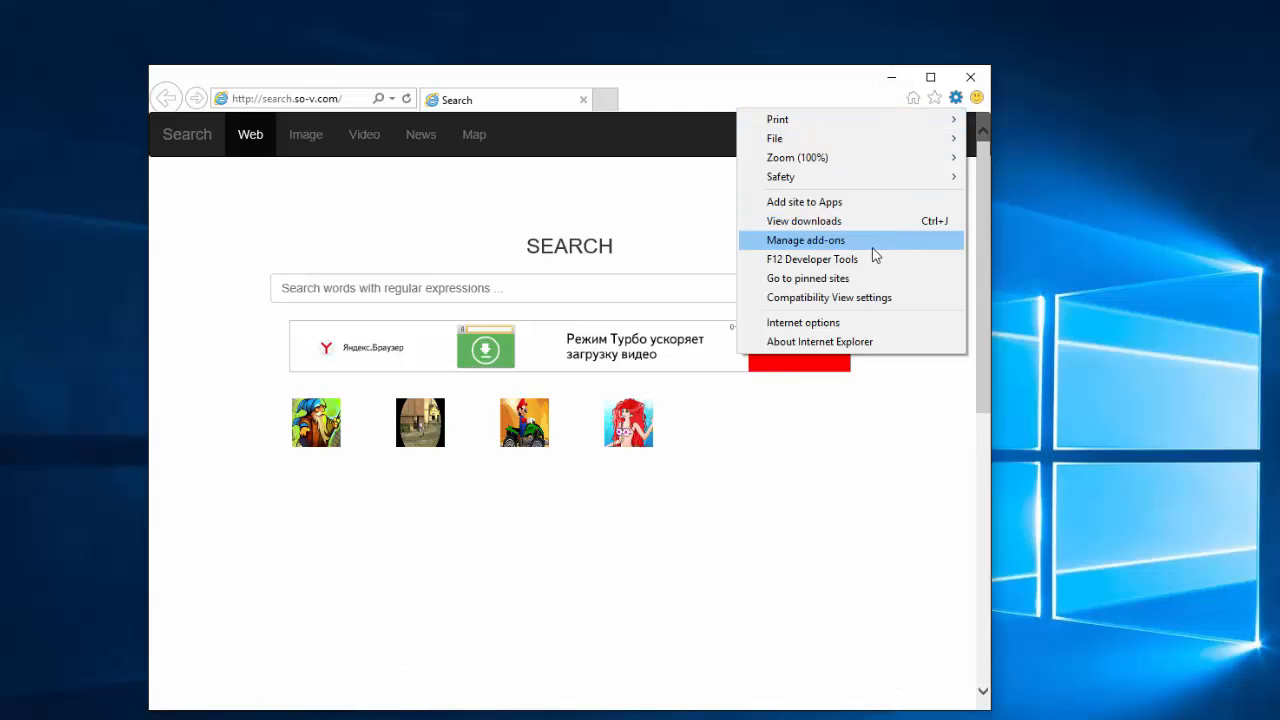
mouse_move(803, 322)
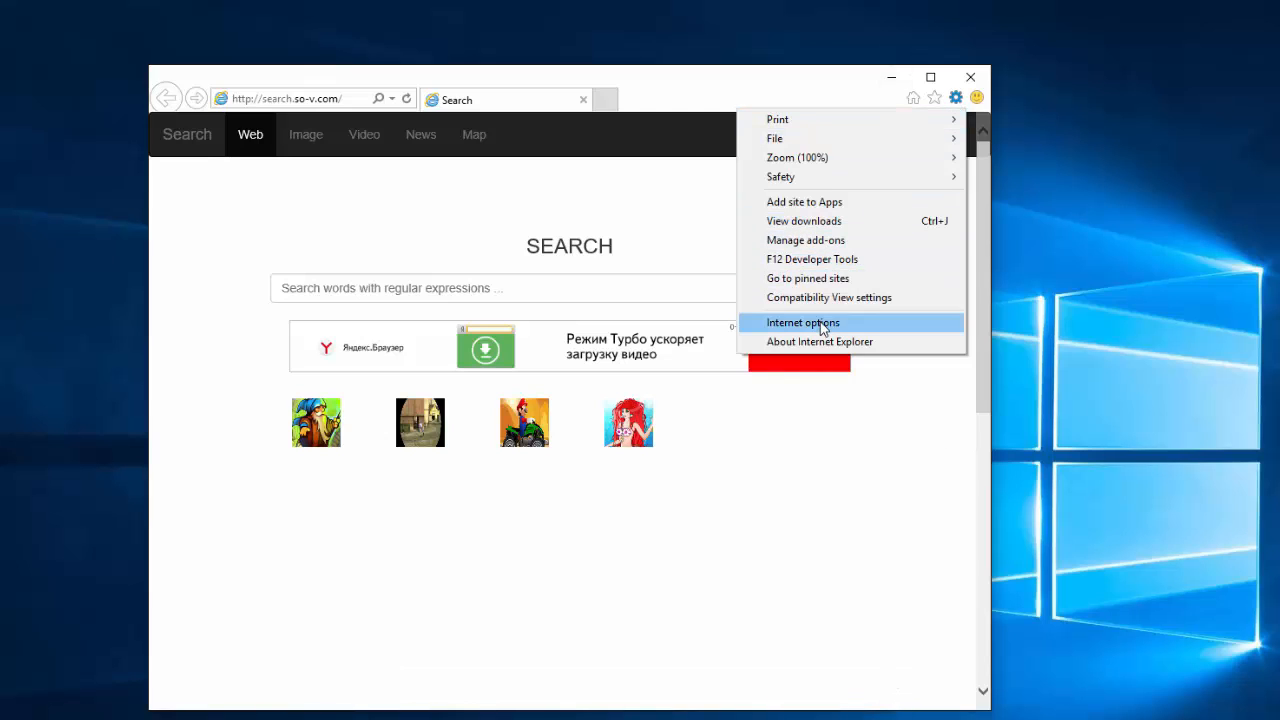
Make the second Bing Internet Explorer's default search provider and remove the hijacked Bing entry
left_click(805, 240)
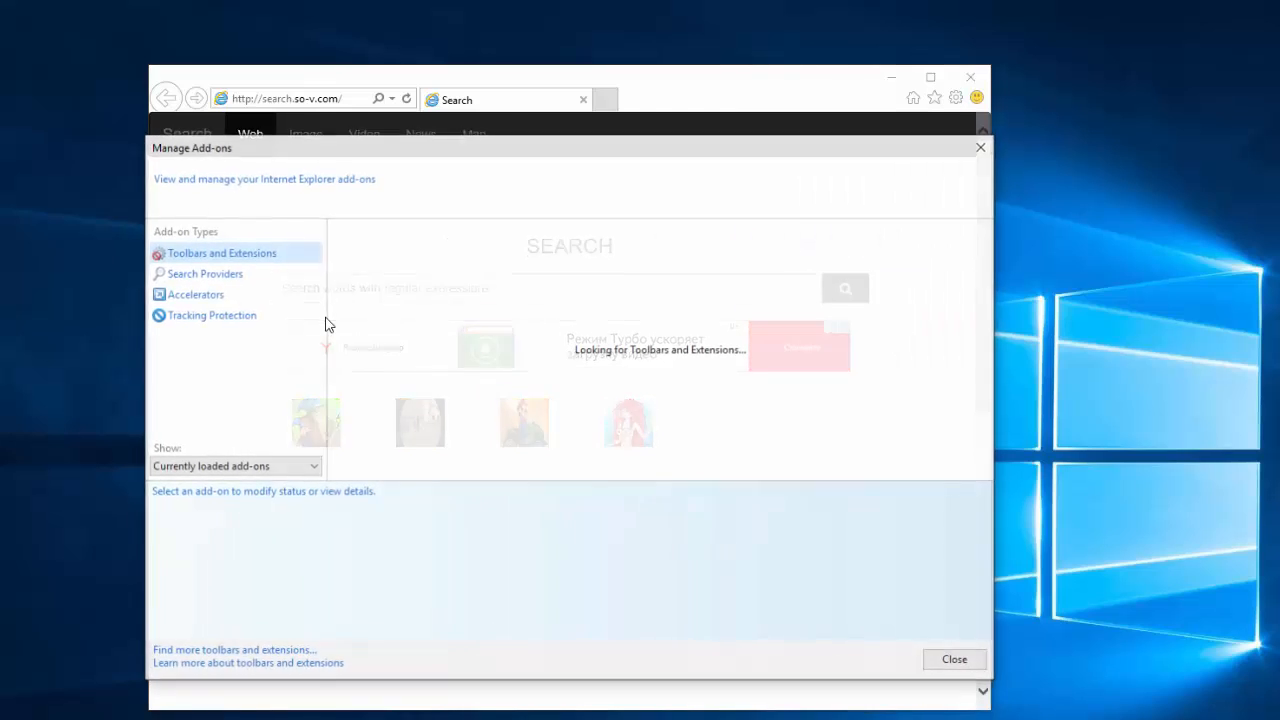
left_click(203, 273)
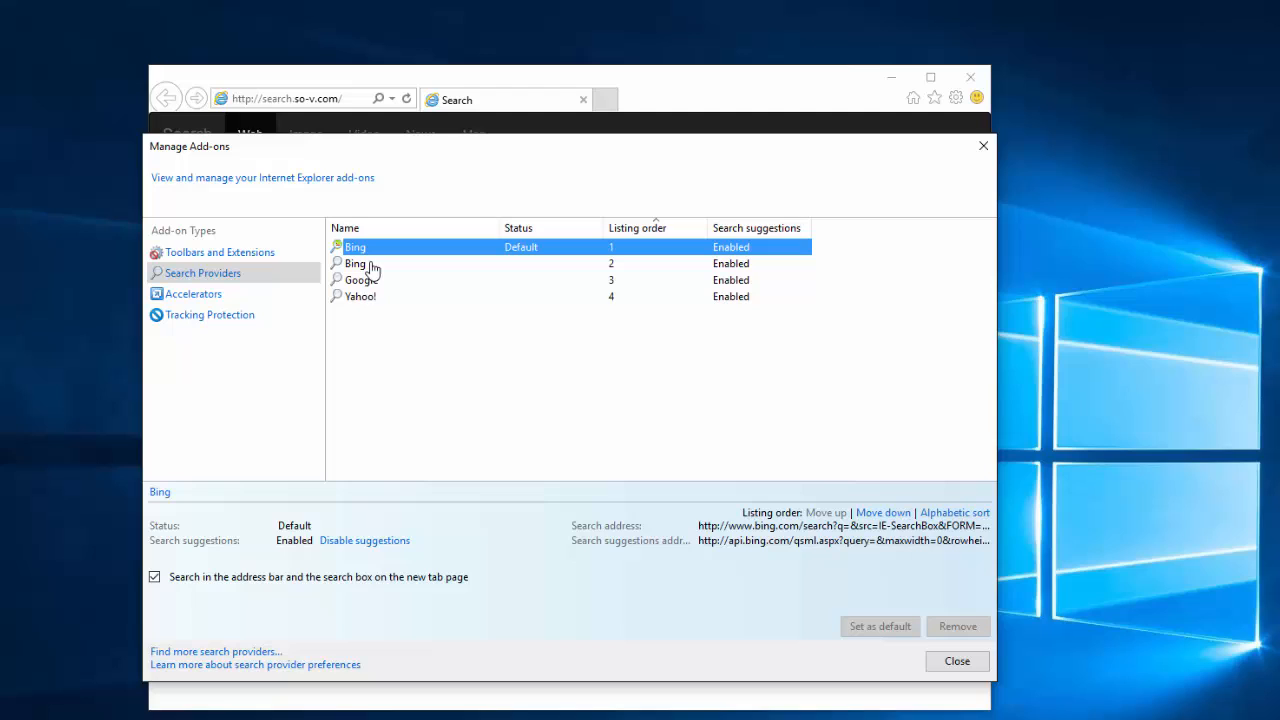
left_click(355, 263)
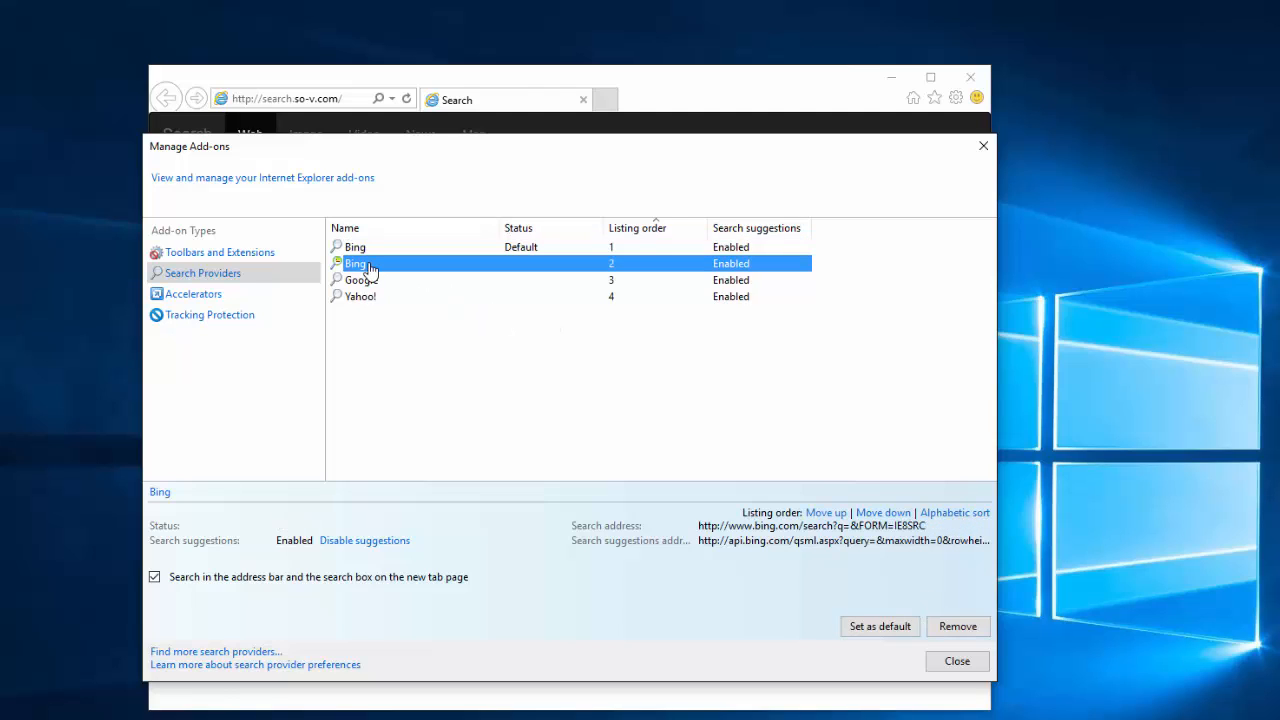
left_click(355, 247)
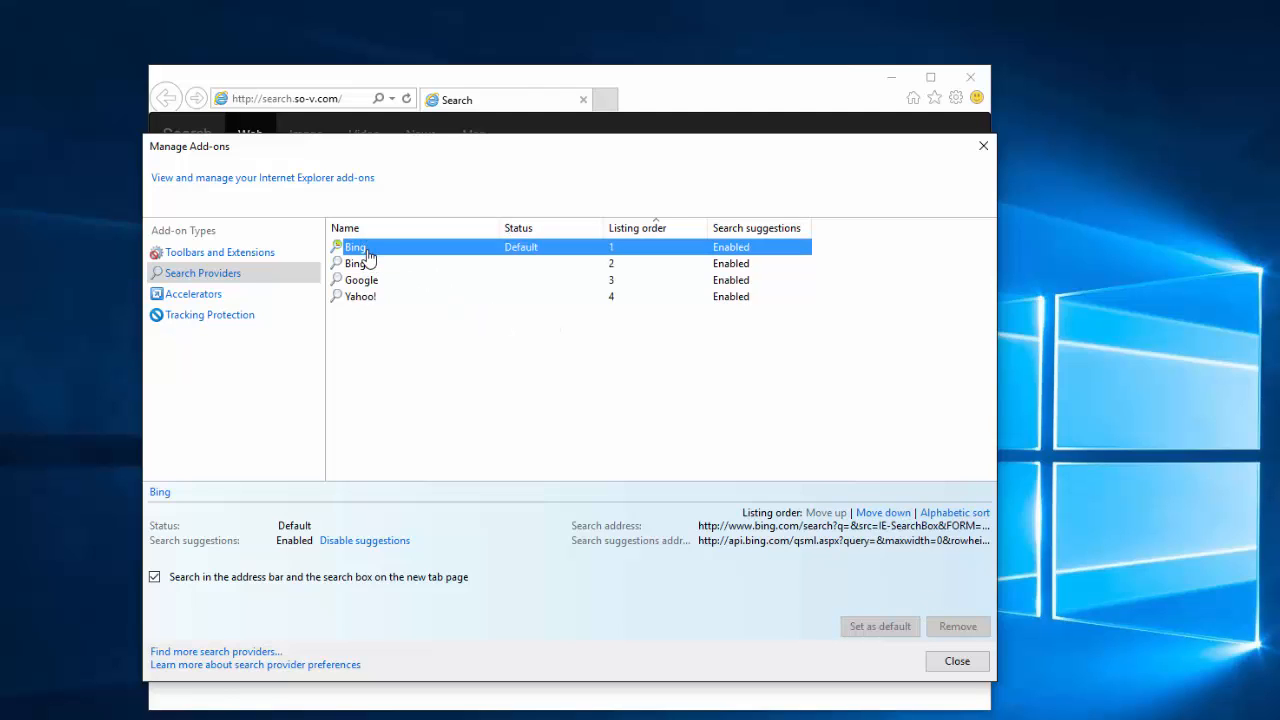
left_click(356, 263)
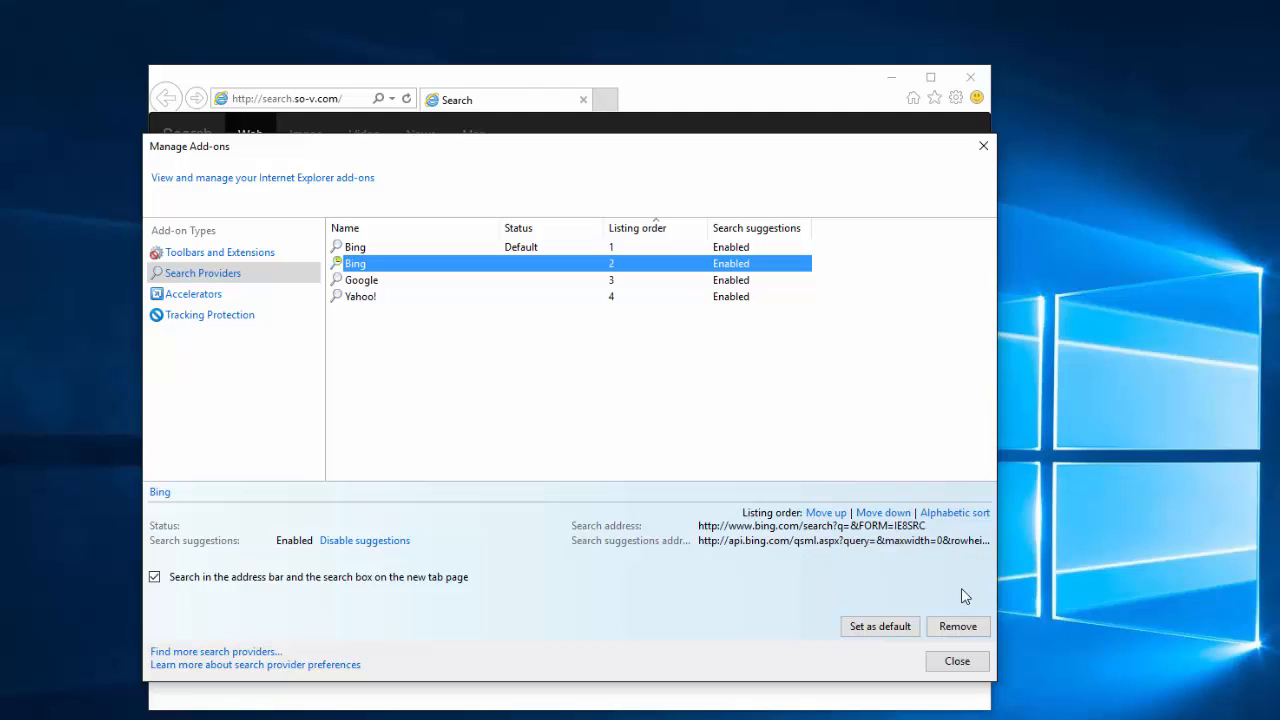
mouse_move(879, 626)
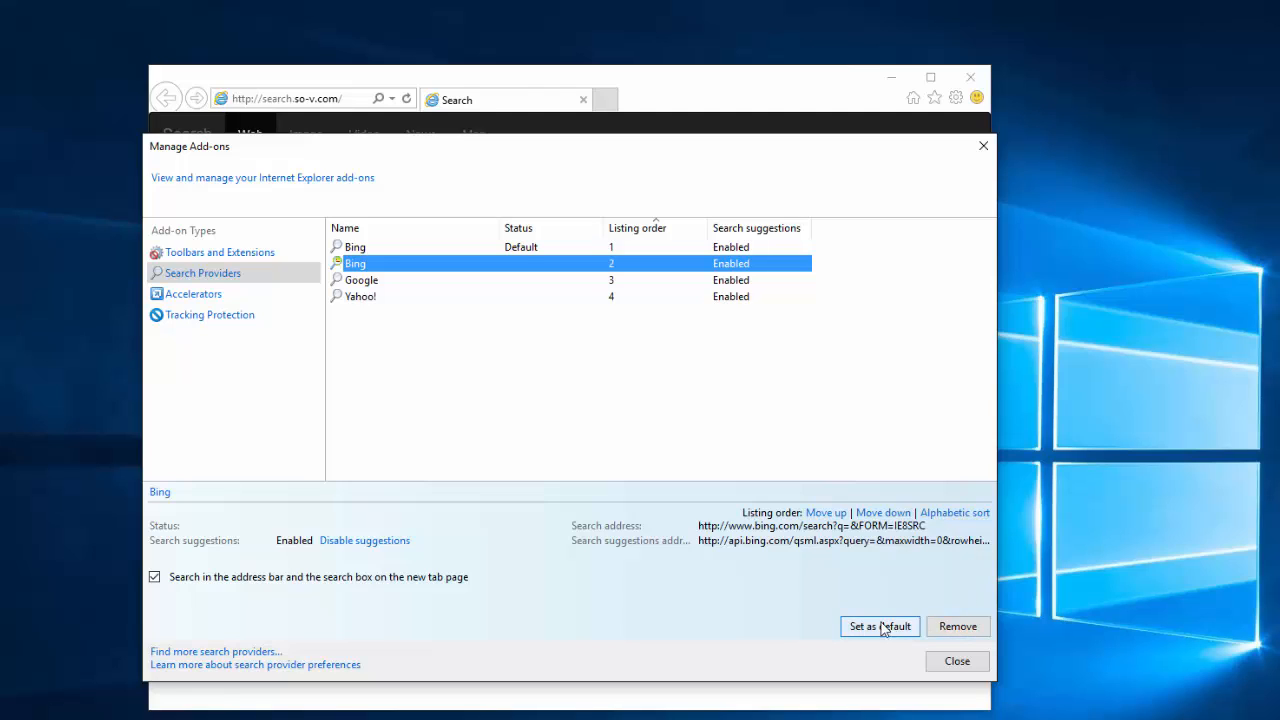
left_click(879, 626)
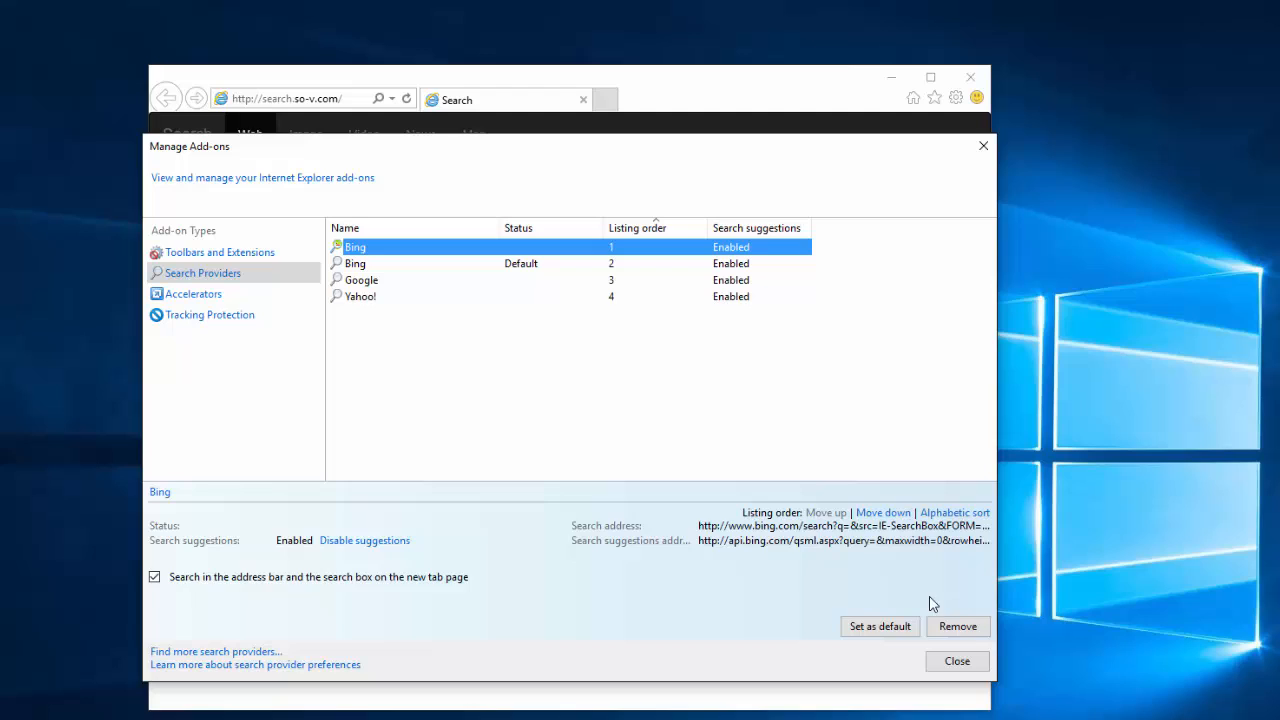
left_click(362, 263)
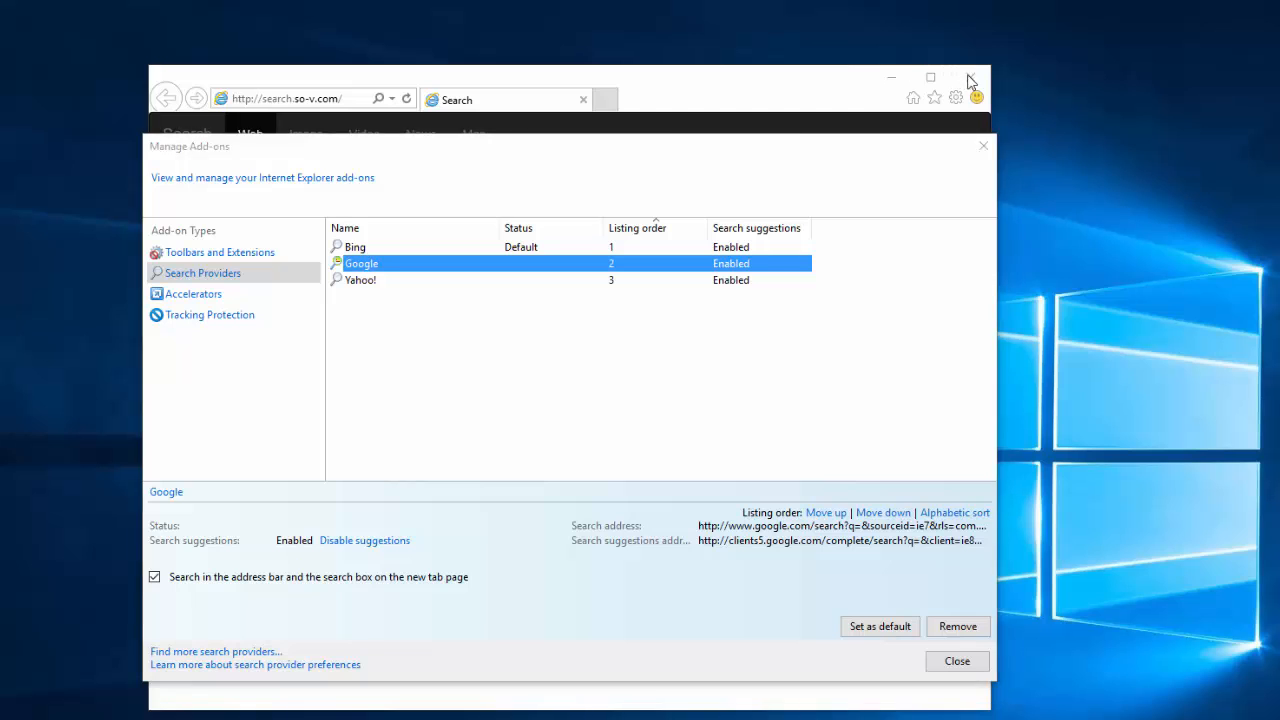
left_click(956, 661)
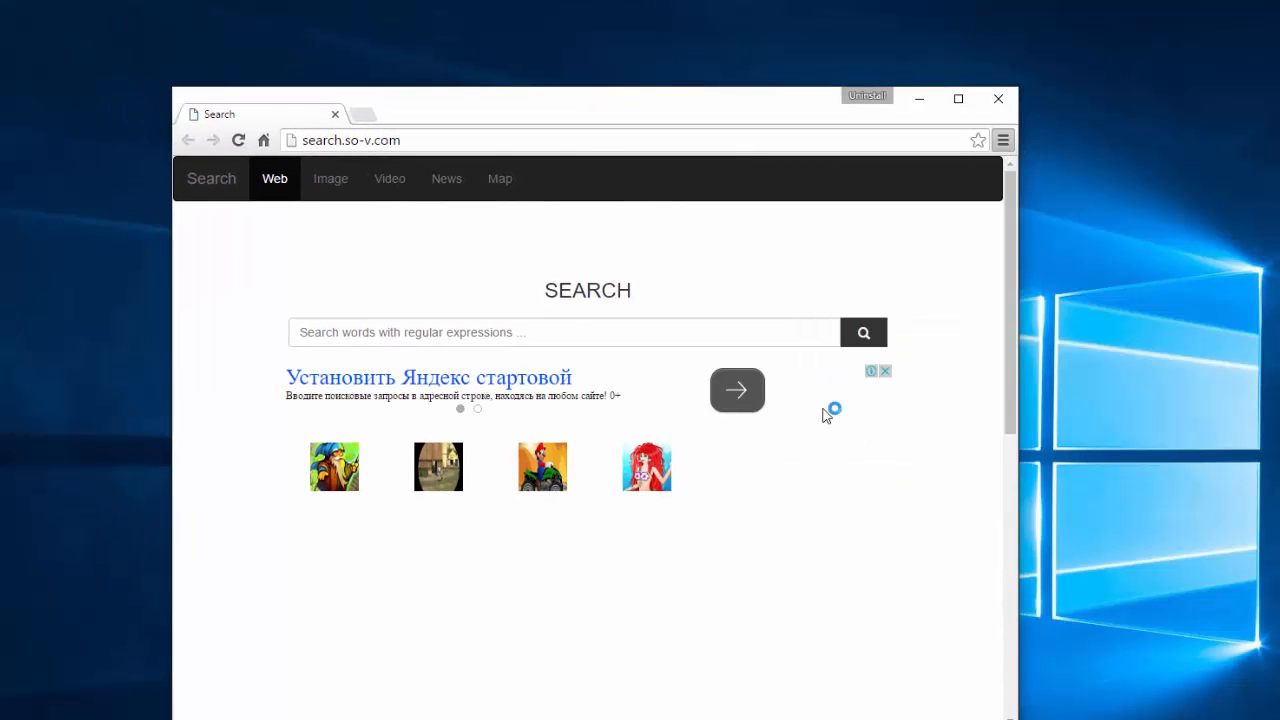
Delete search.so-v.com from Chrome's startup pages and open the New Tab page on startup
left_click(1002, 140)
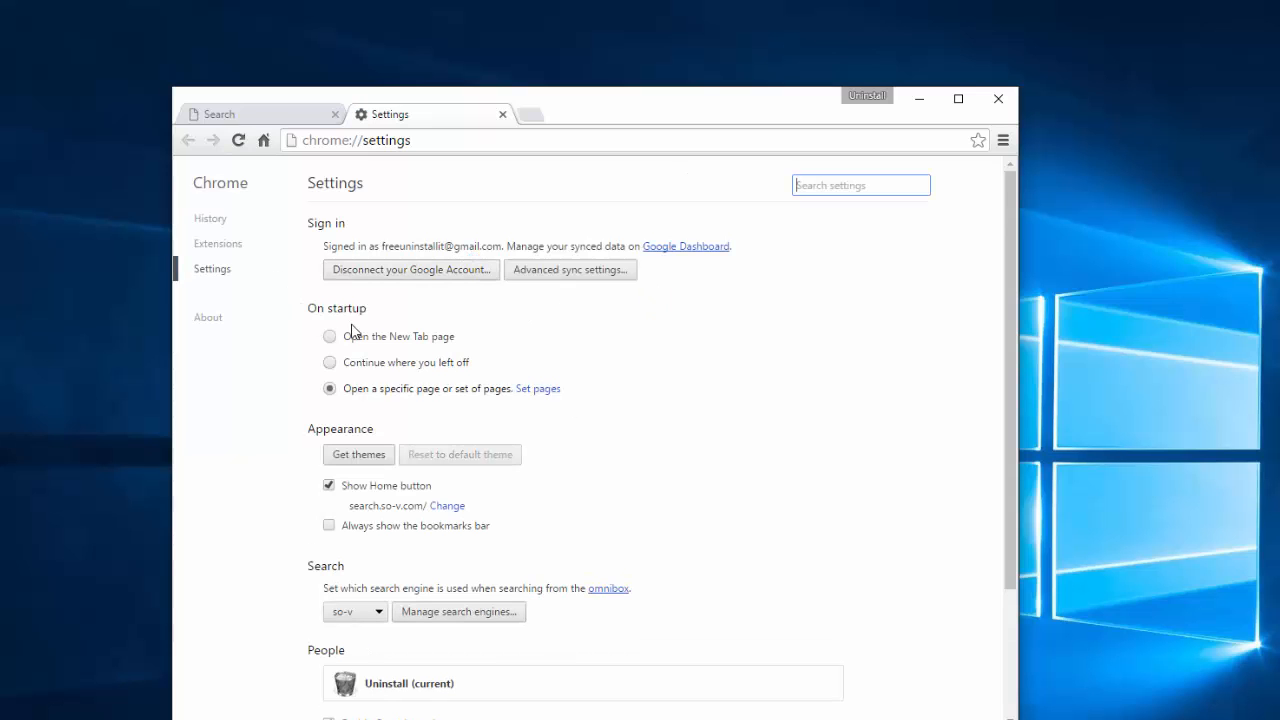
left_click(538, 388)
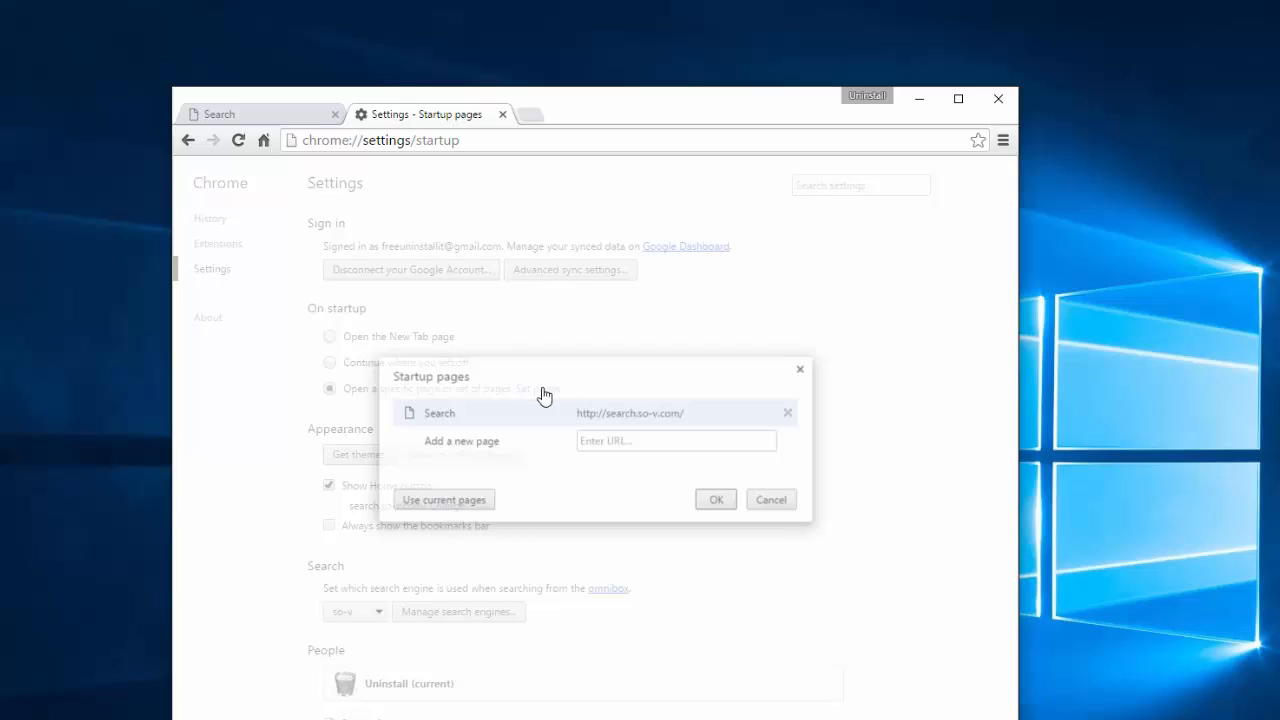
left_click(787, 413)
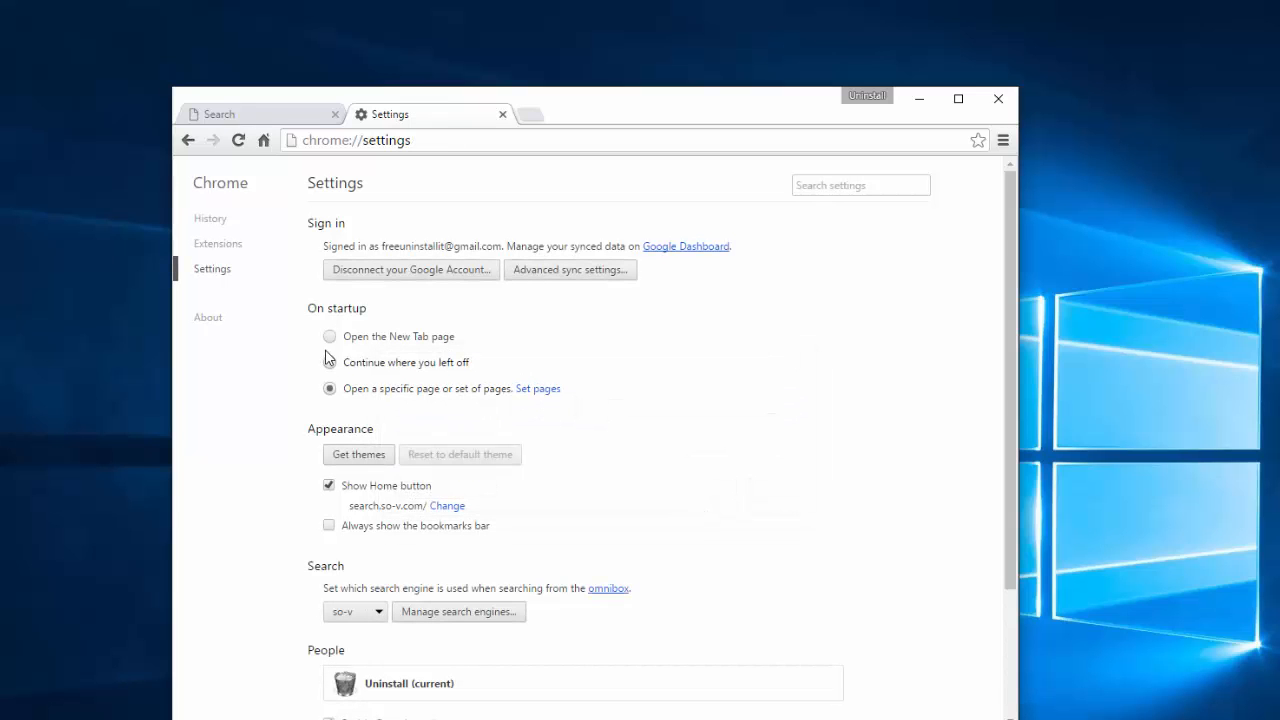
left_click(330, 336)
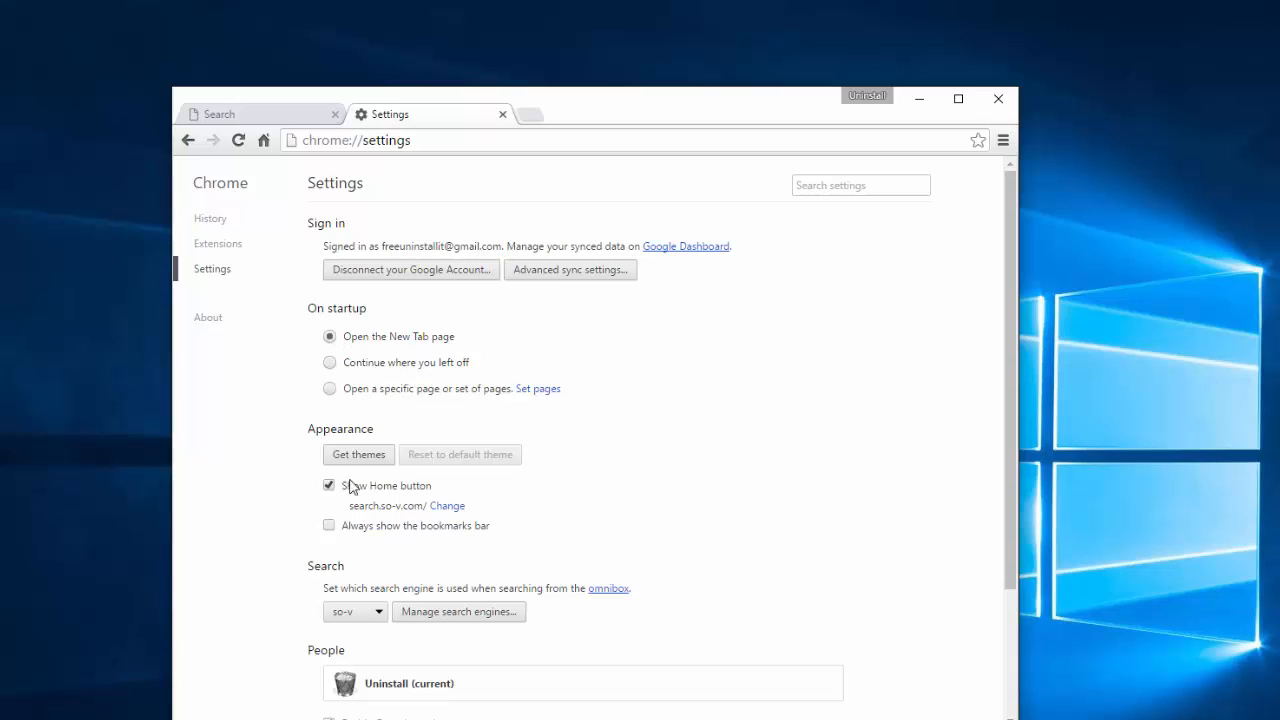
Set Chrome's home page to use the New Tab page
left_click(447, 505)
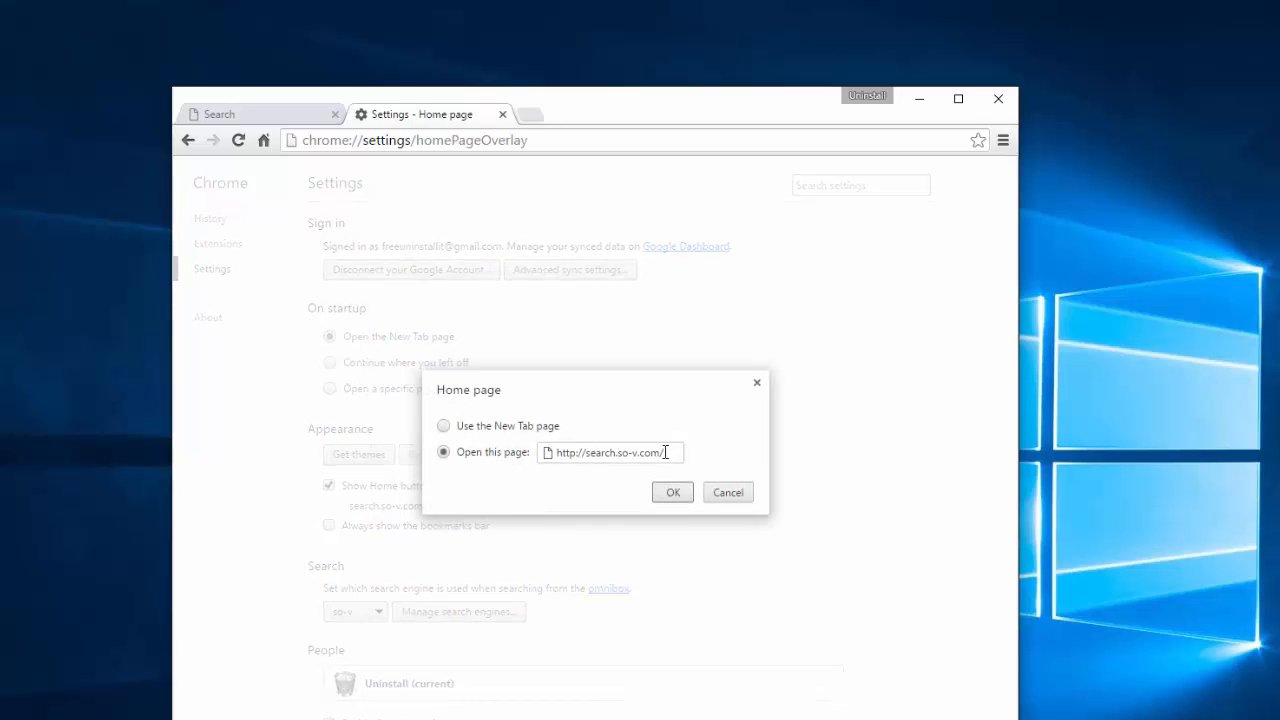
left_click(444, 425)
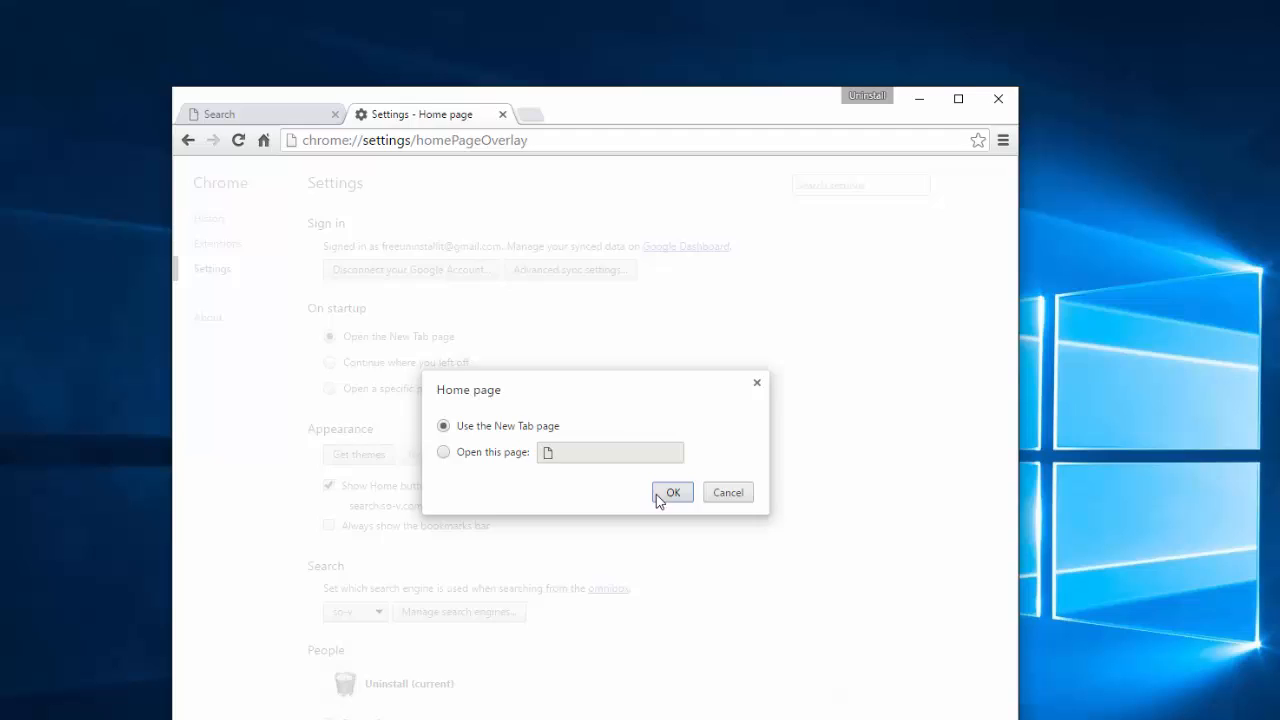
left_click(672, 492)
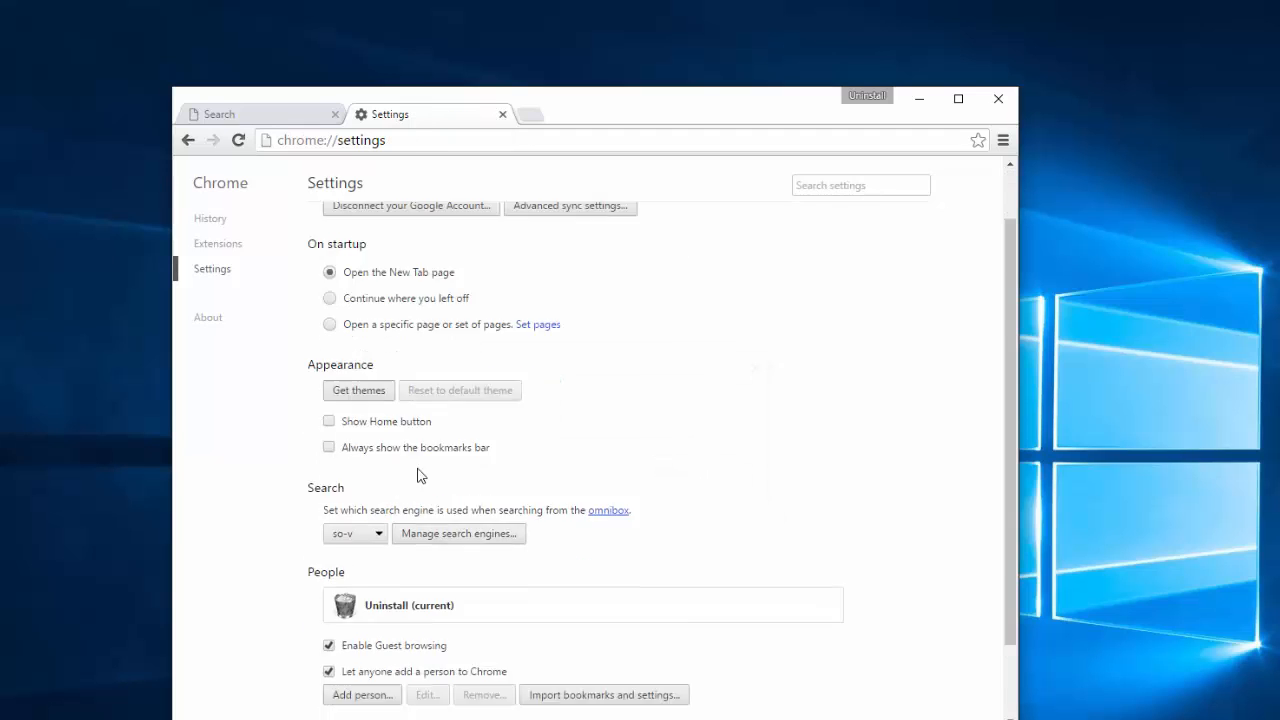
left_click(458, 533)
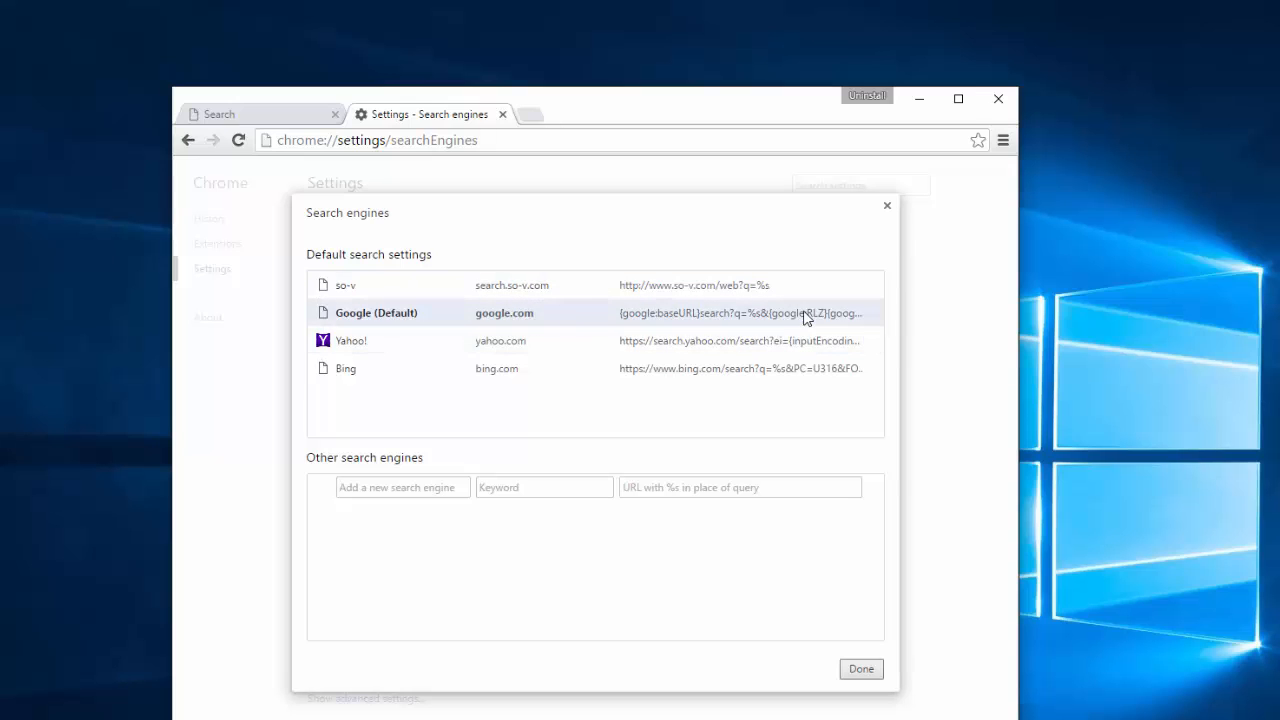
mouse_move(875, 286)
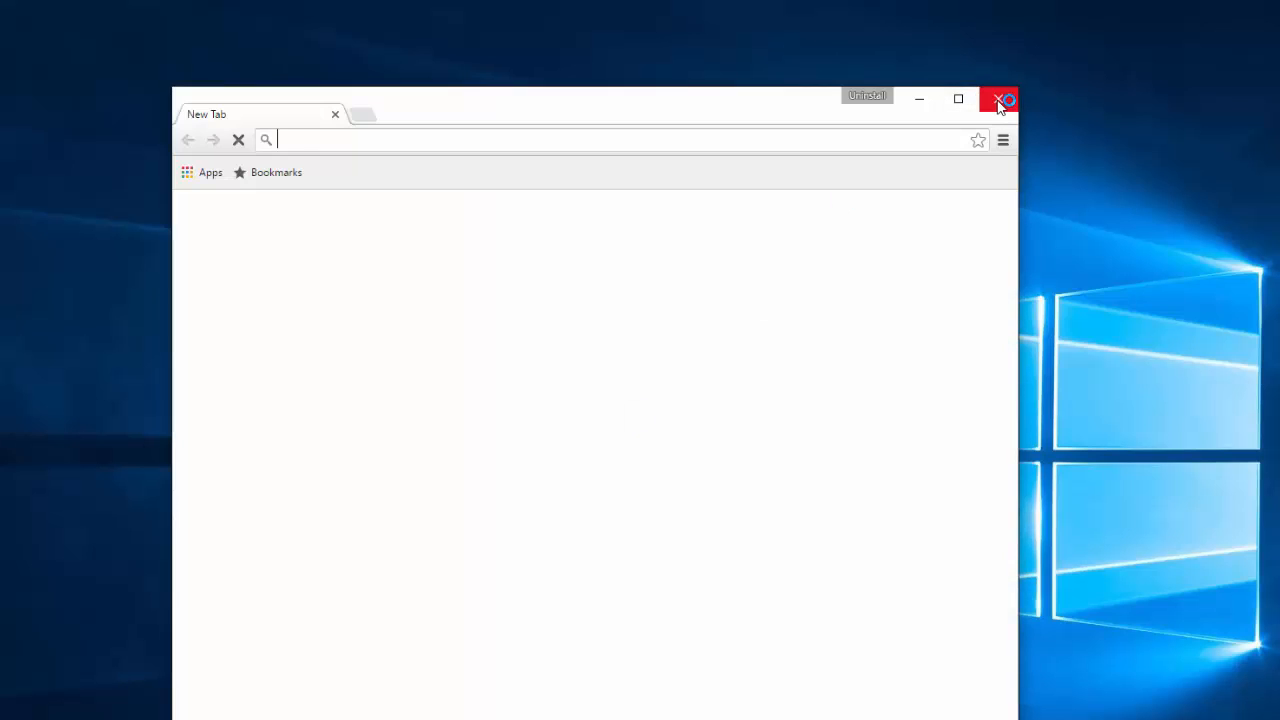
Close Chrome after confirming Google is the default search engine
left_click(999, 99)
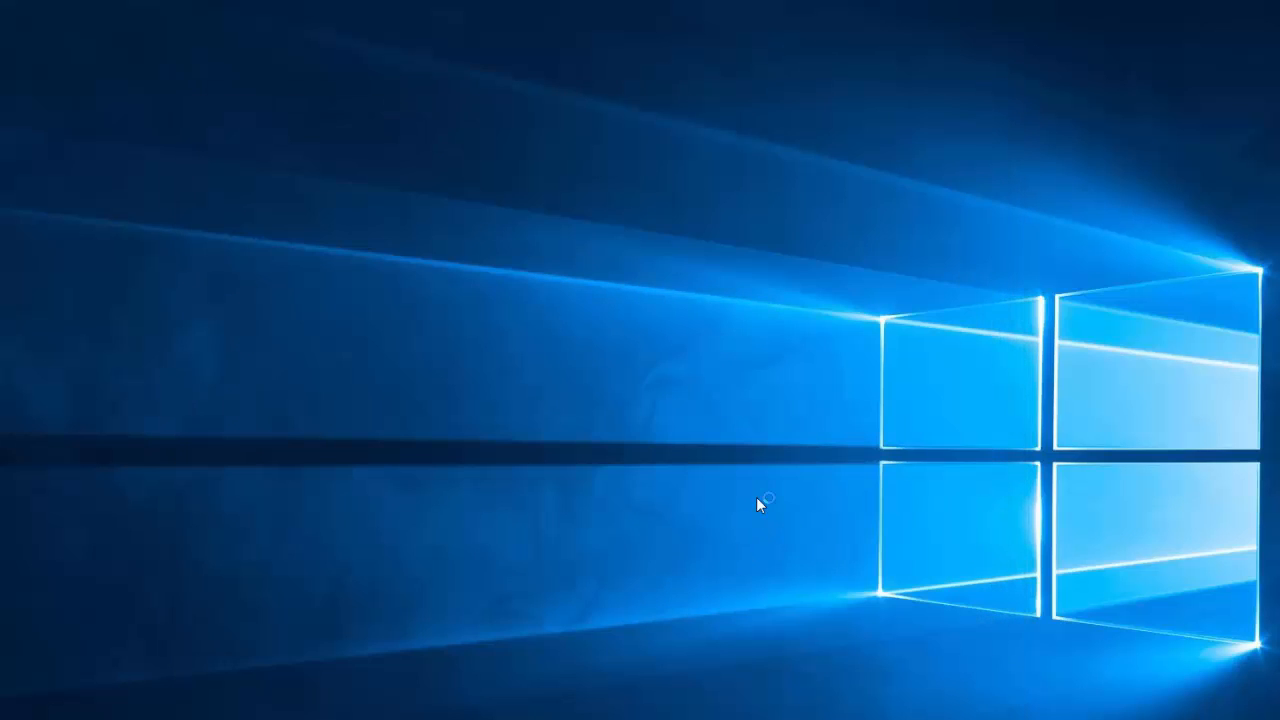
In Firefox search options, remove the so-v and Google Standard engines and make Google default
left_click(1012, 100)
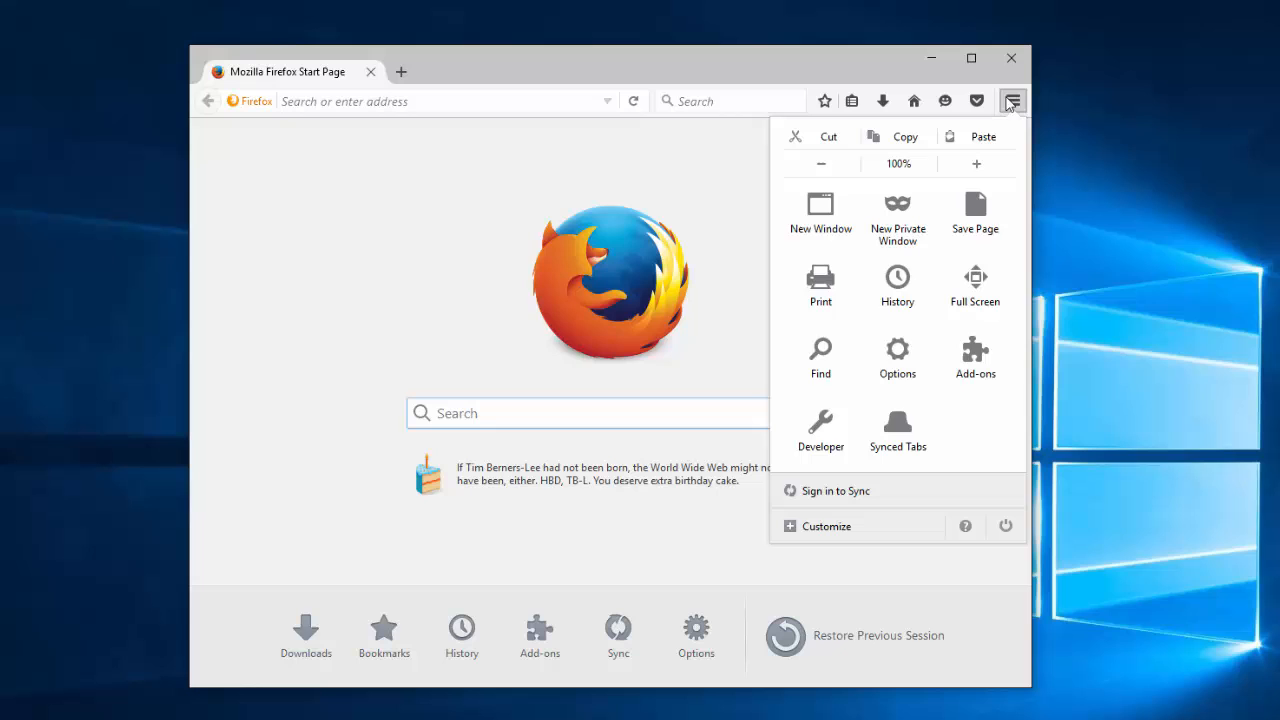
left_click(897, 357)
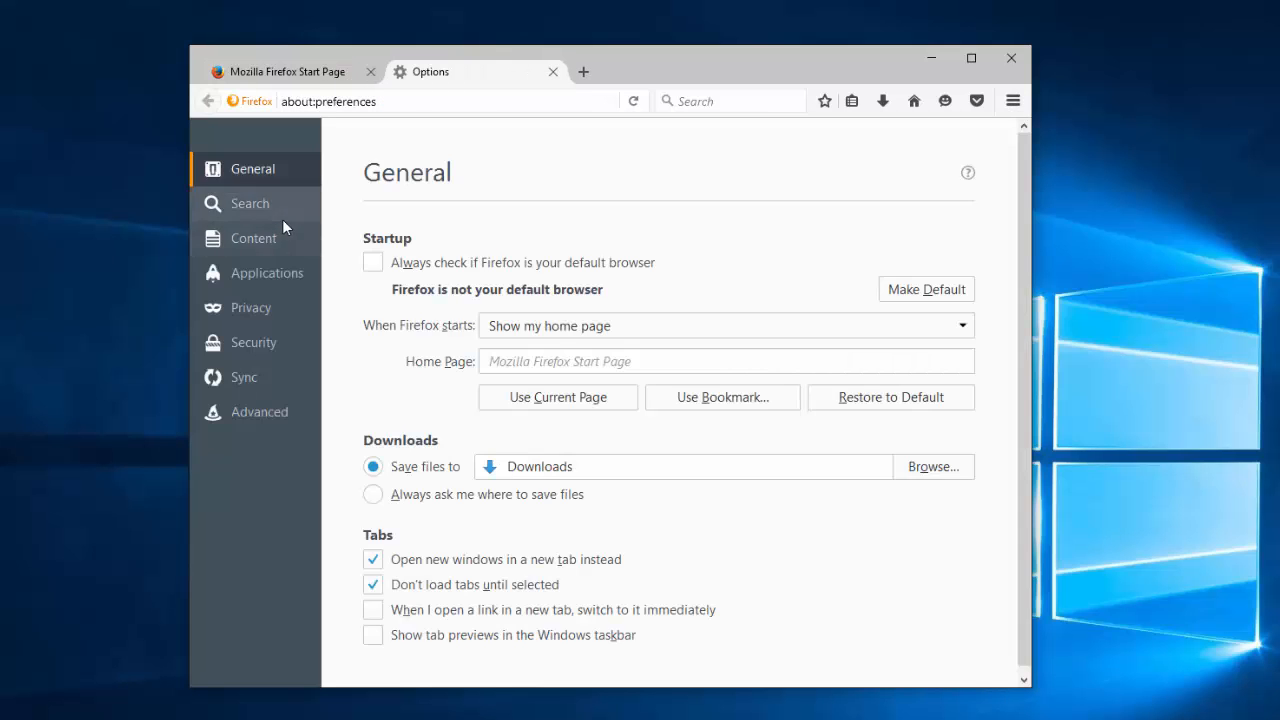
left_click(250, 203)
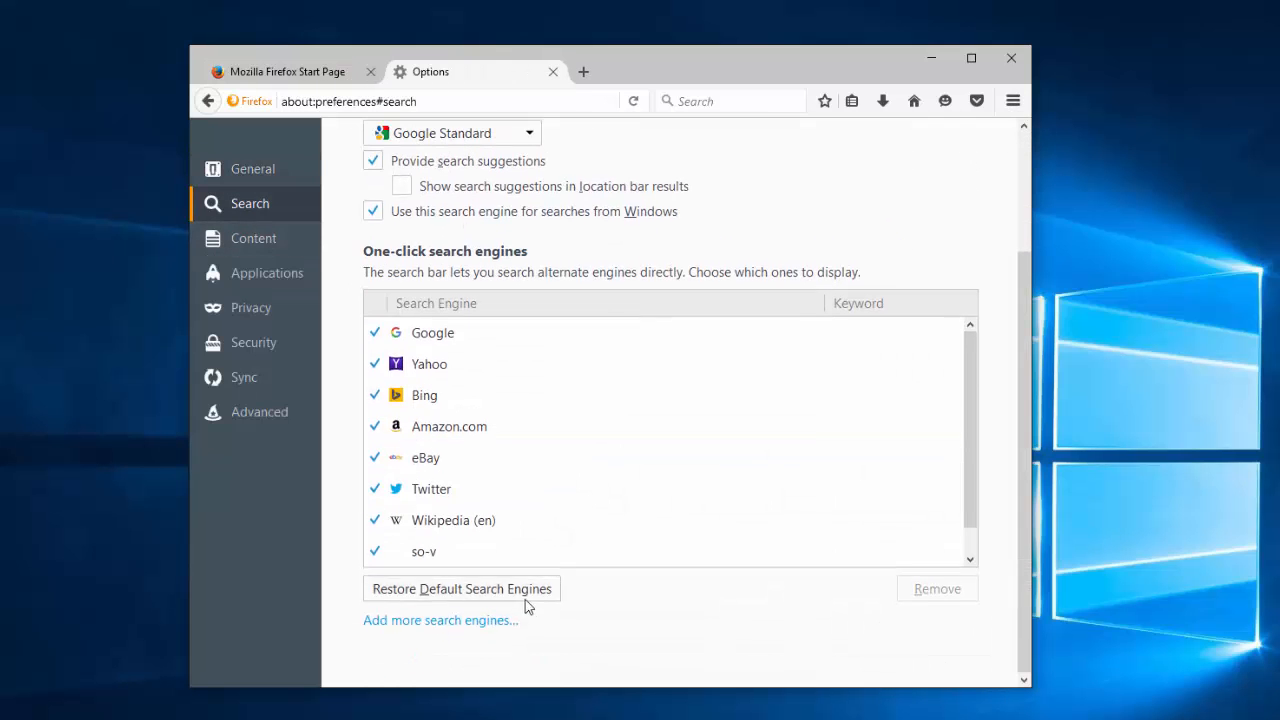
left_click(424, 551)
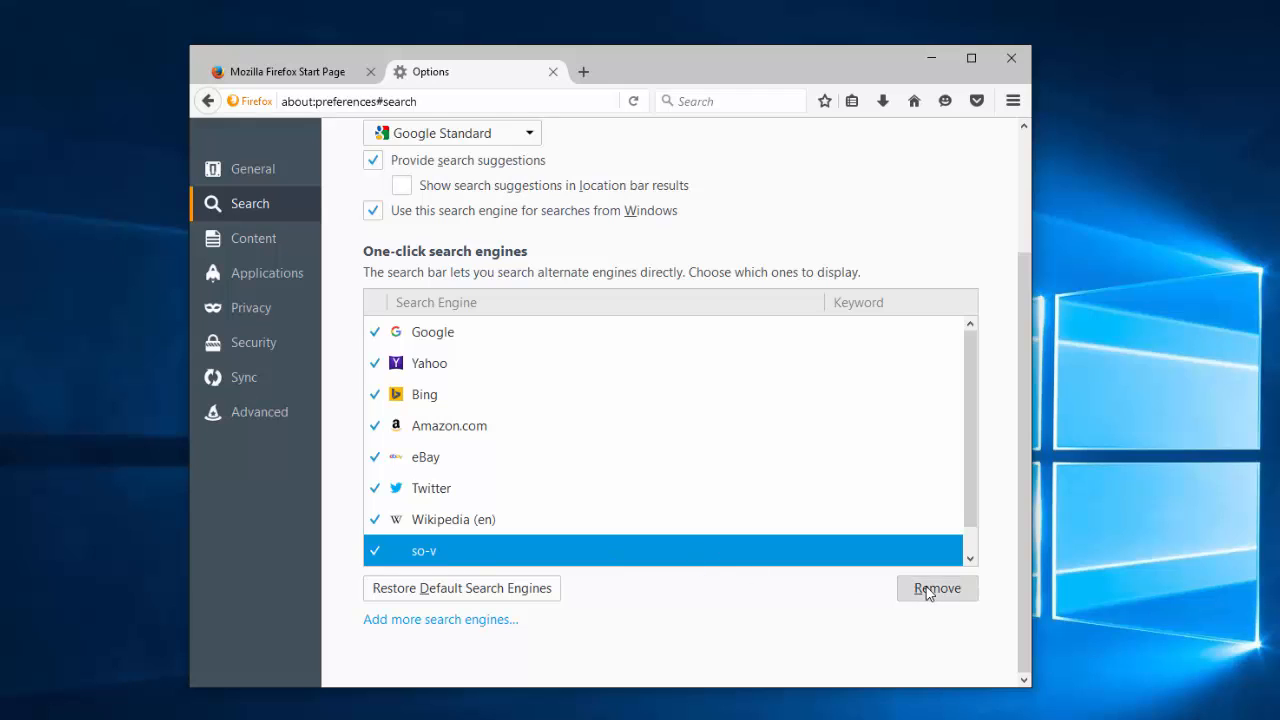
left_click(937, 588)
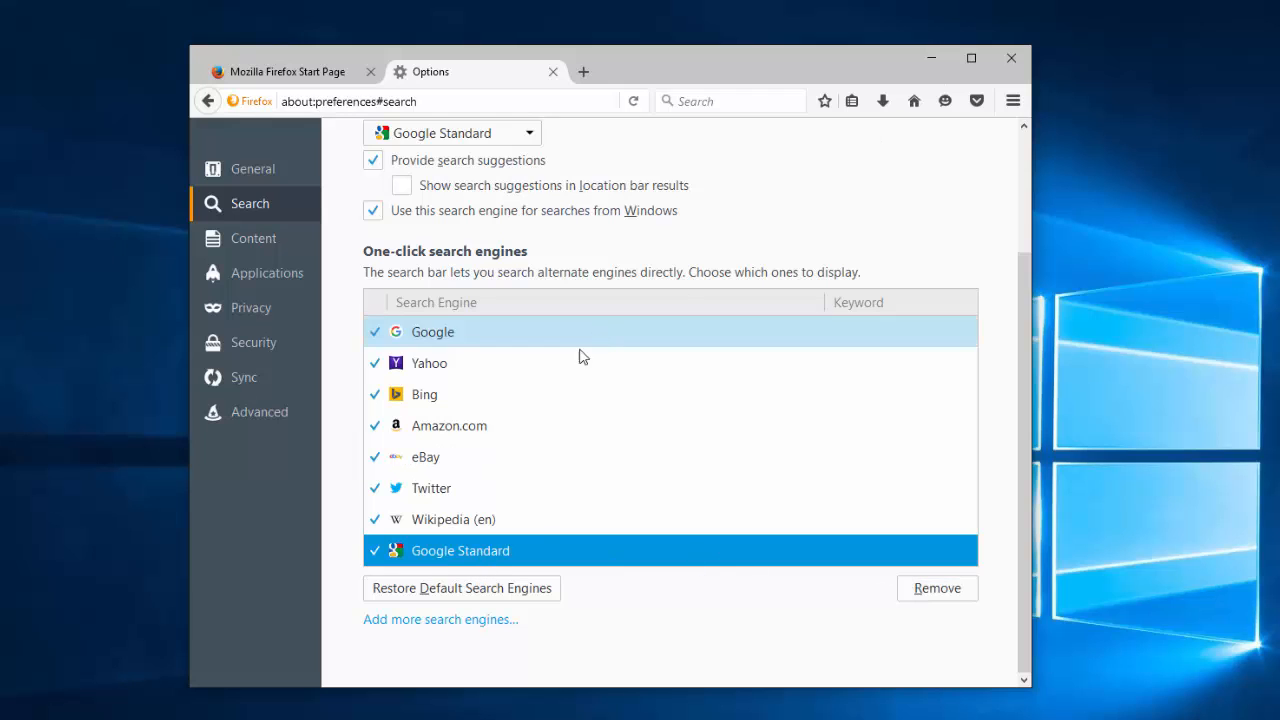
left_click(433, 331)
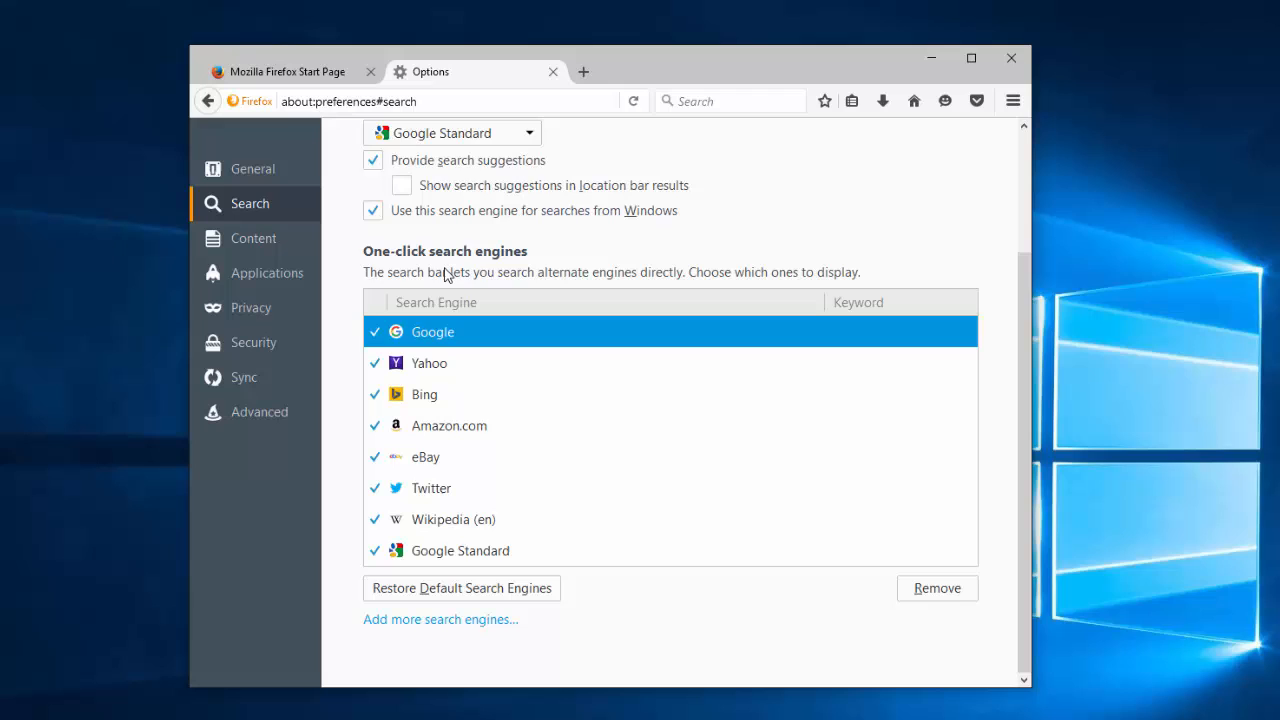
left_click(460, 550)
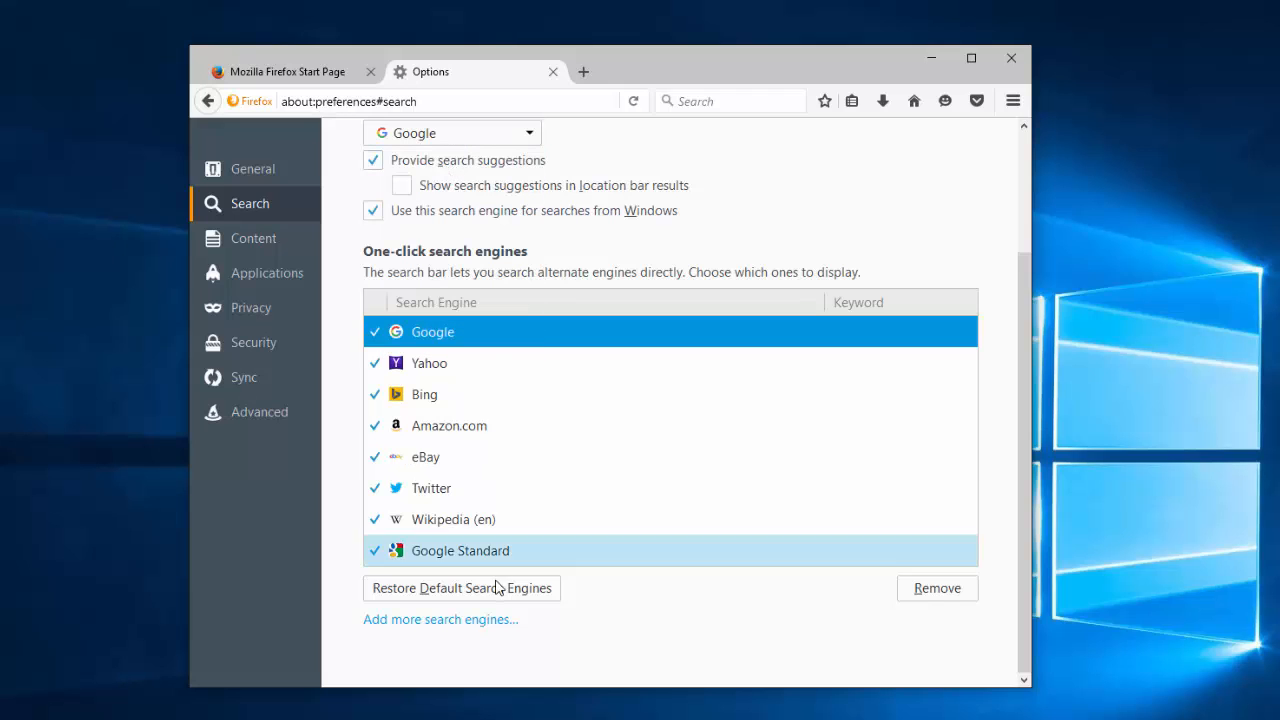
left_click(936, 588)
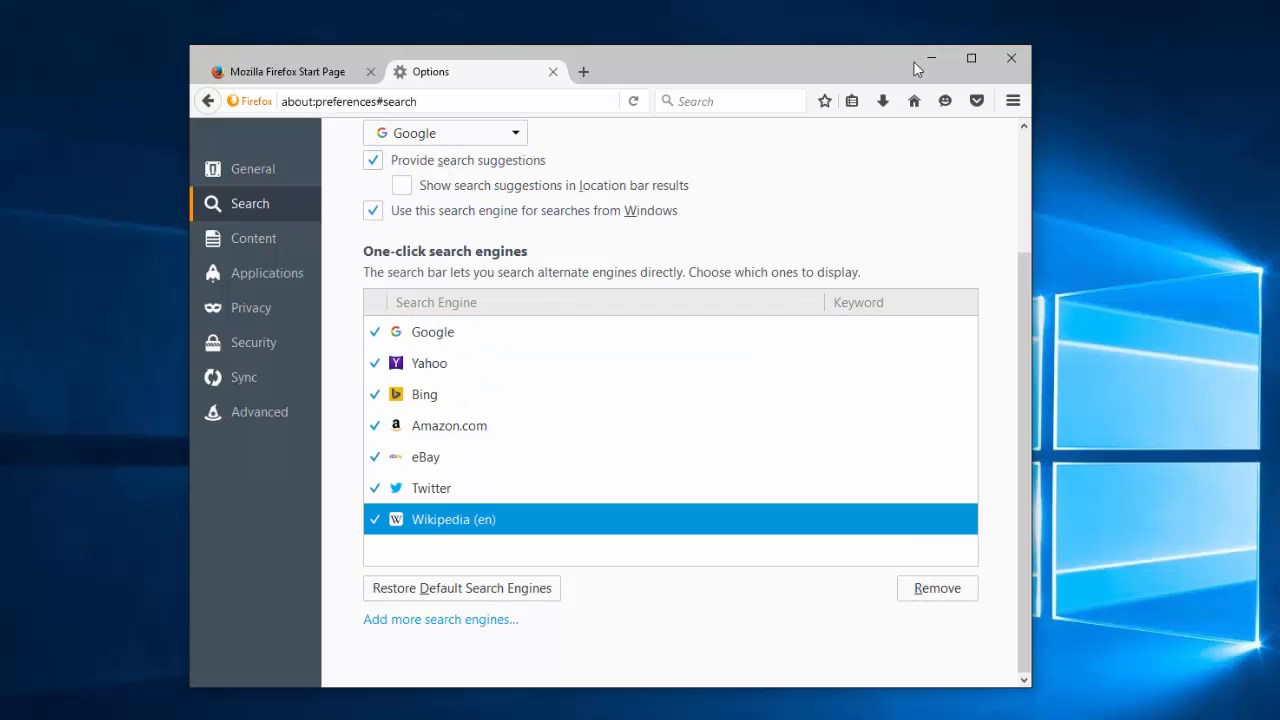
left_click(553, 71)
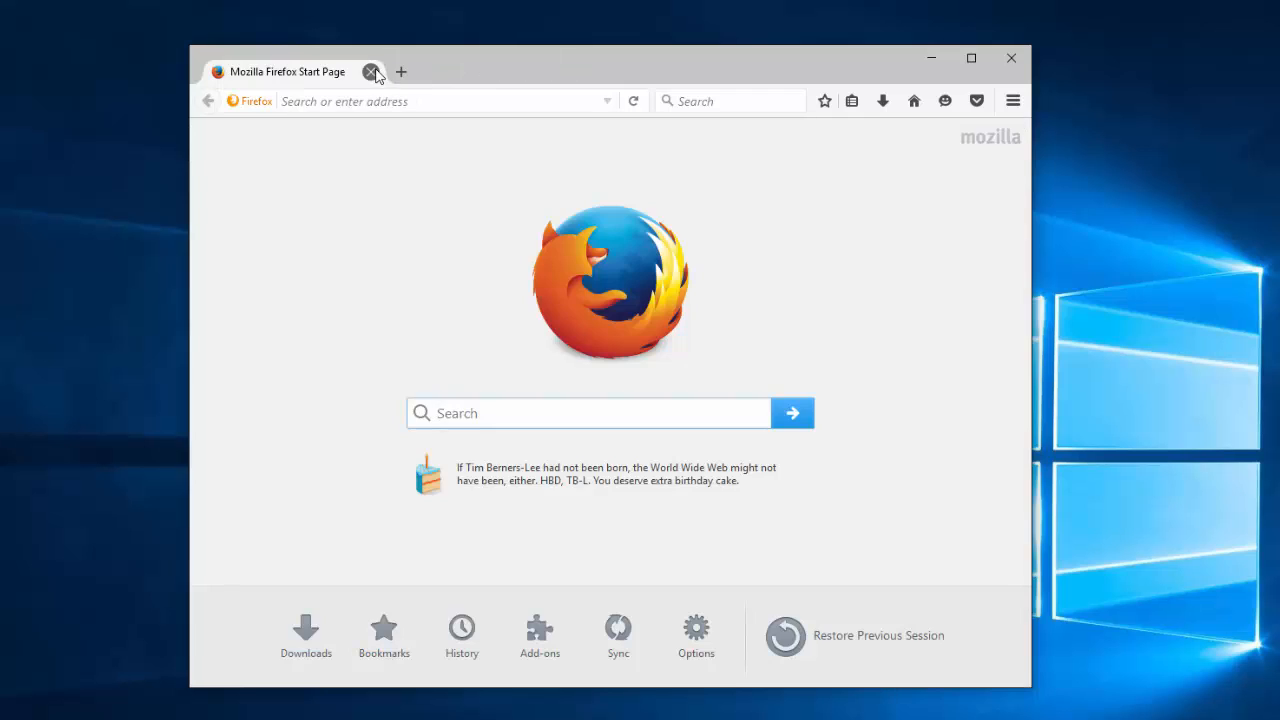